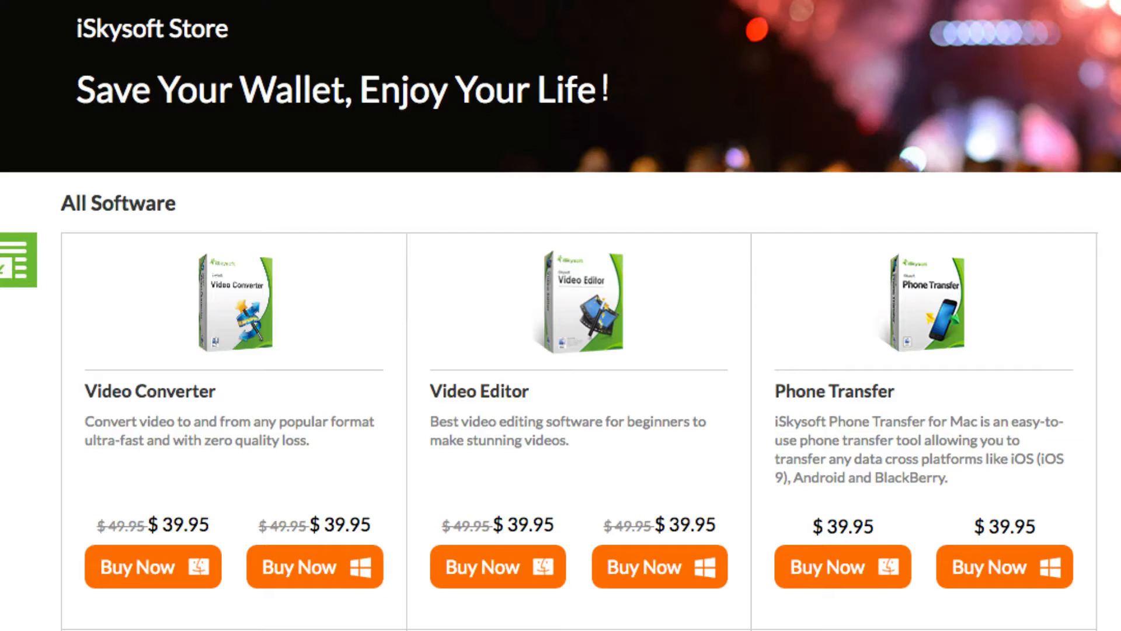
Scroll the iSkysoft Store All Software catalog down toward the iPhone Data Recovery listing.
scroll(down, 3)
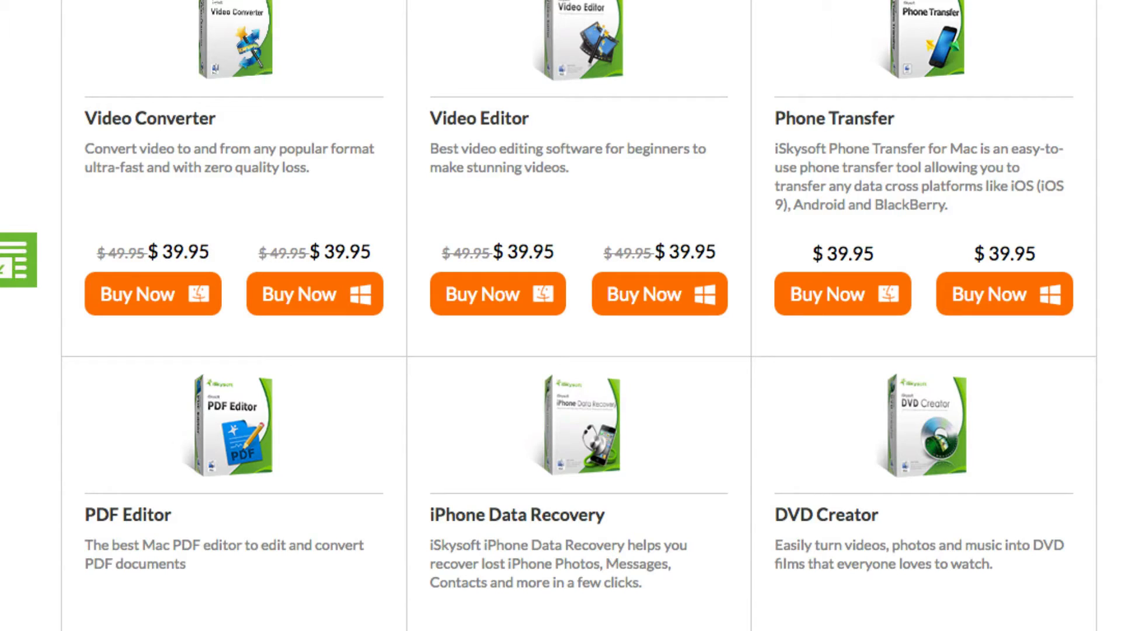
mouse_move(46, 25)
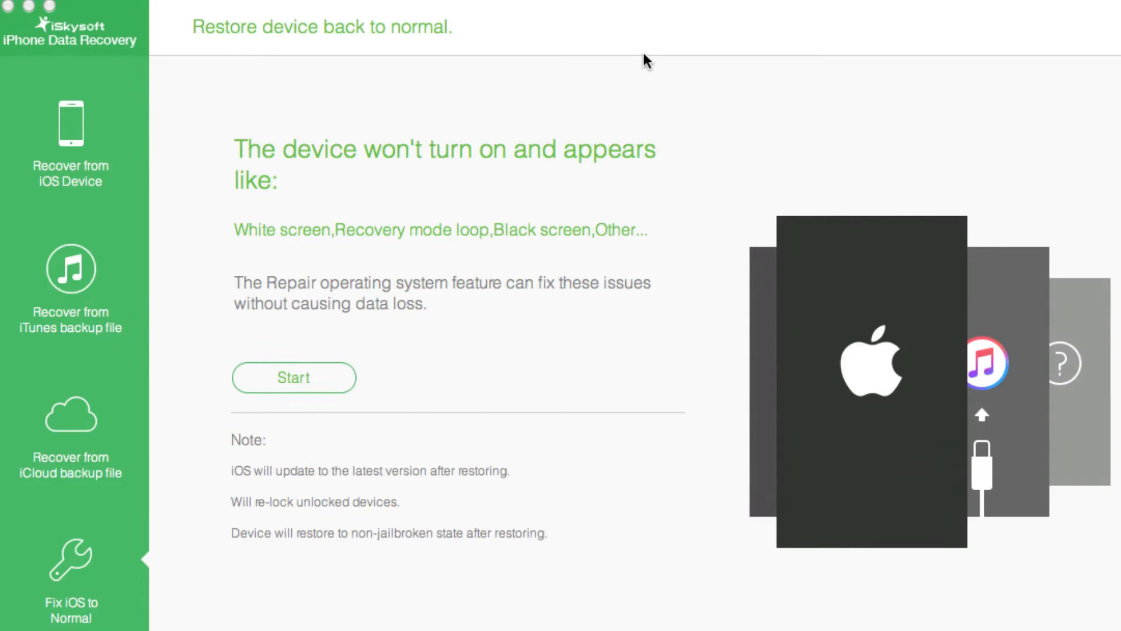
mouse_move(581, 332)
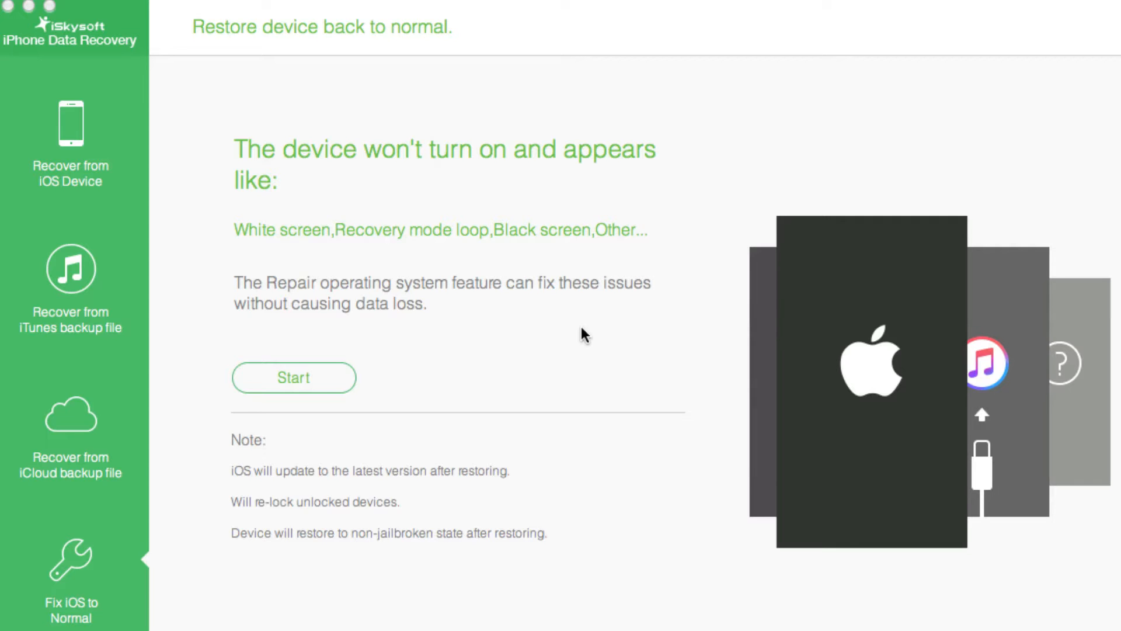
Choose Recover from iOS Device and restart the iPhone out of malfunctioning mode.
click(70, 140)
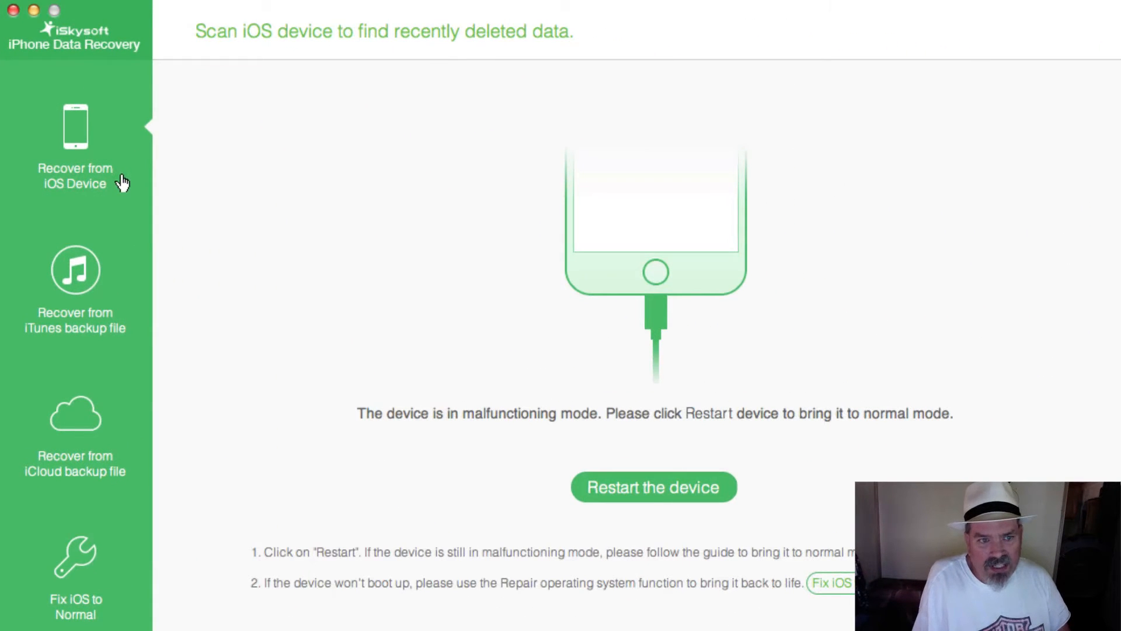
mouse_move(648, 430)
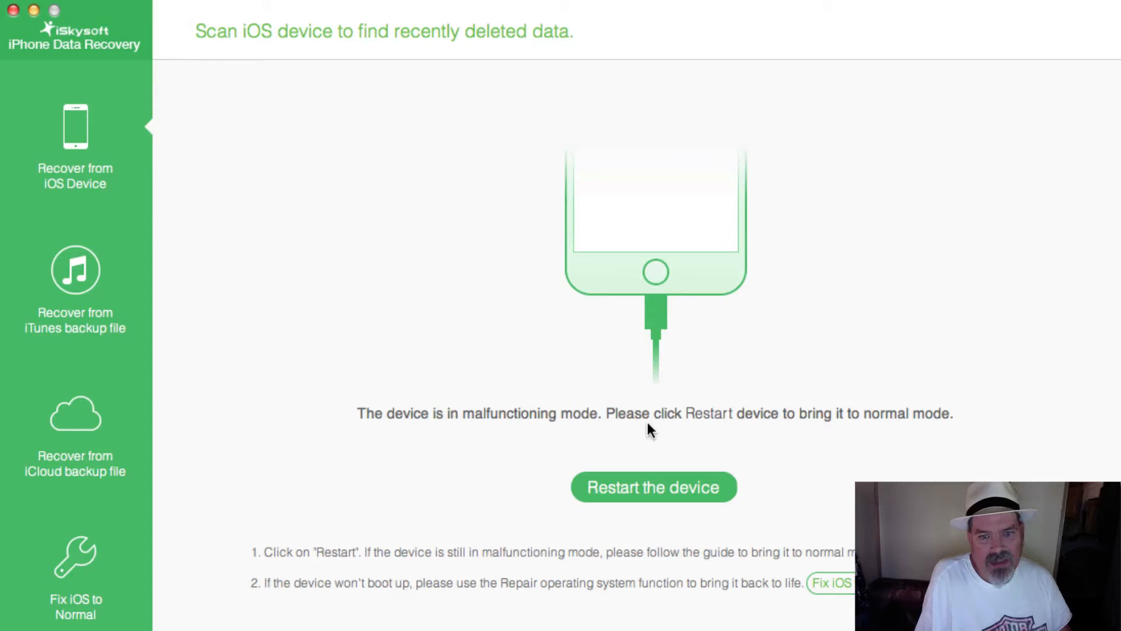
mouse_move(74, 202)
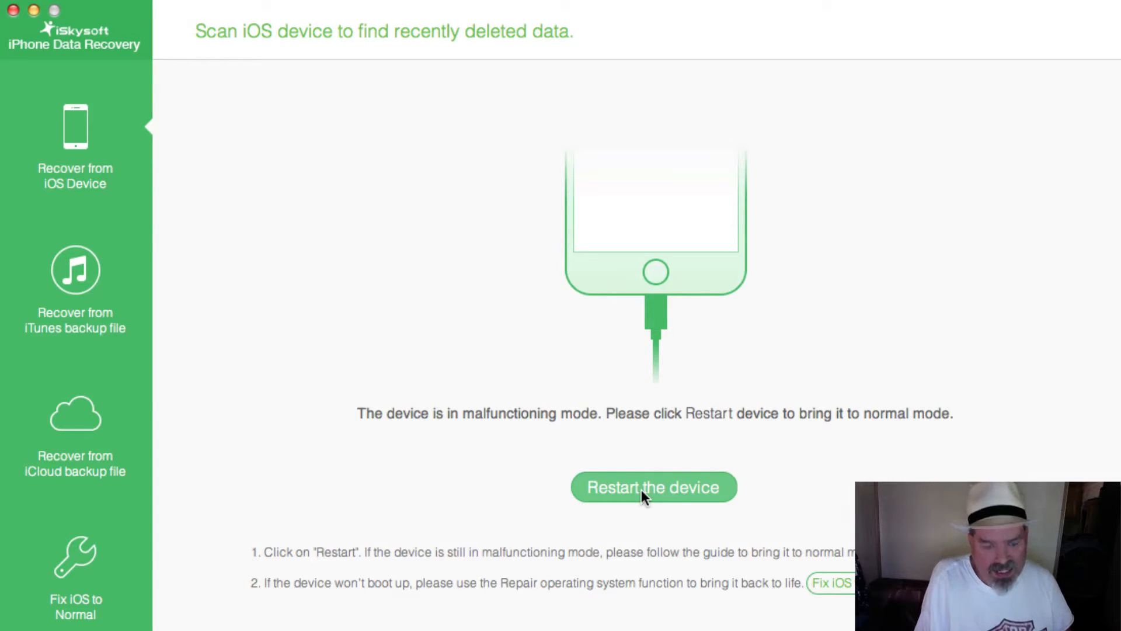
click(654, 487)
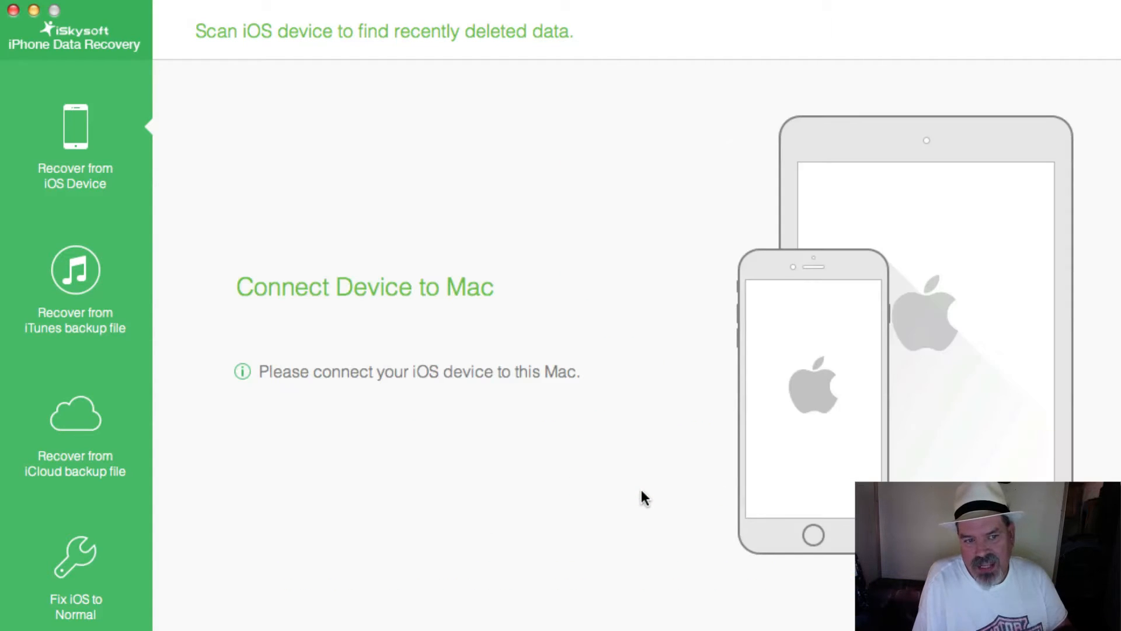
mouse_move(633, 575)
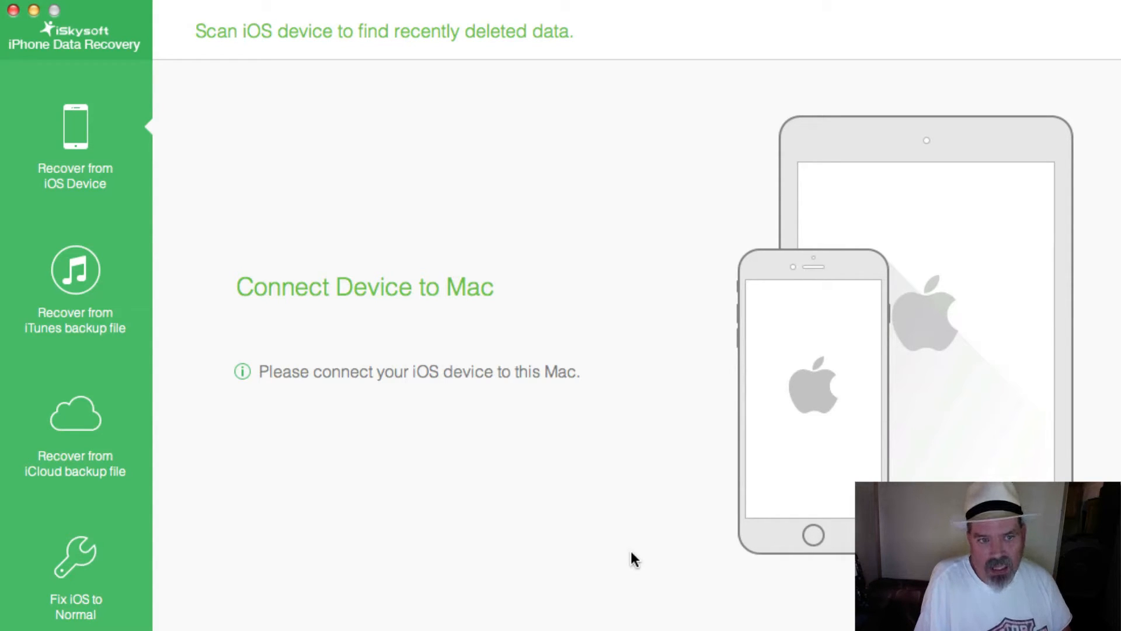
mouse_move(67, 135)
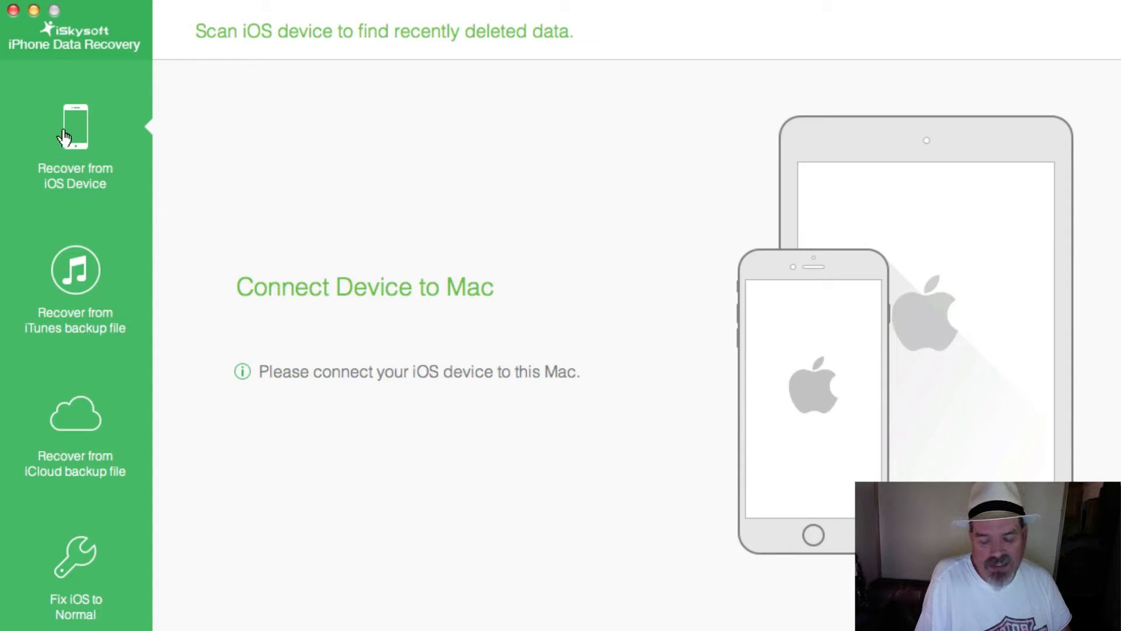
mouse_move(87, 175)
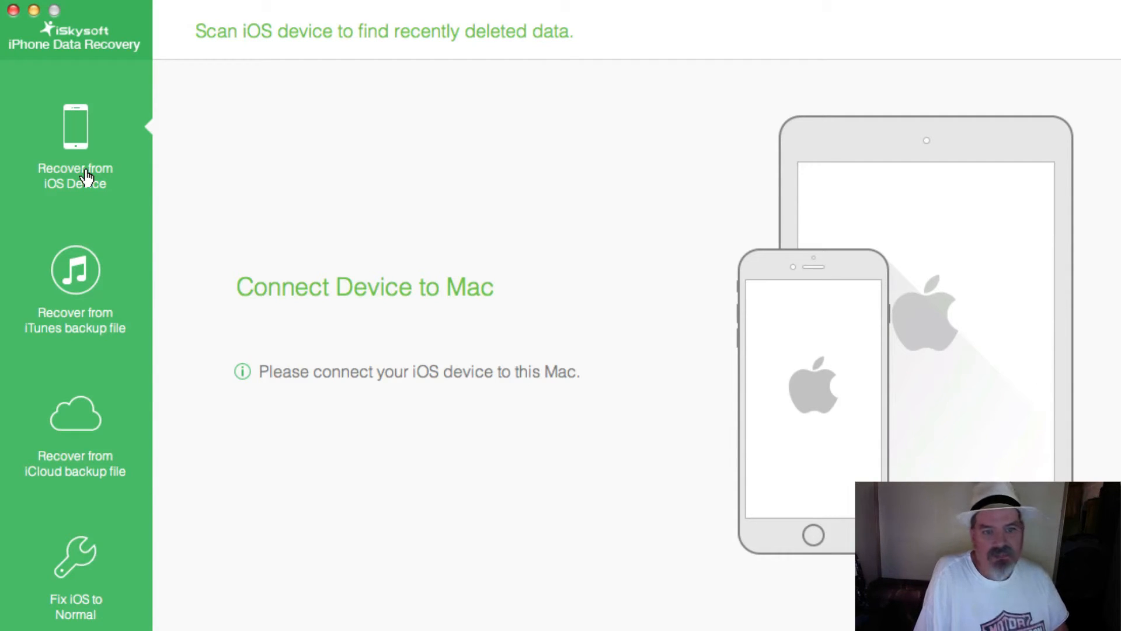
mouse_move(74, 203)
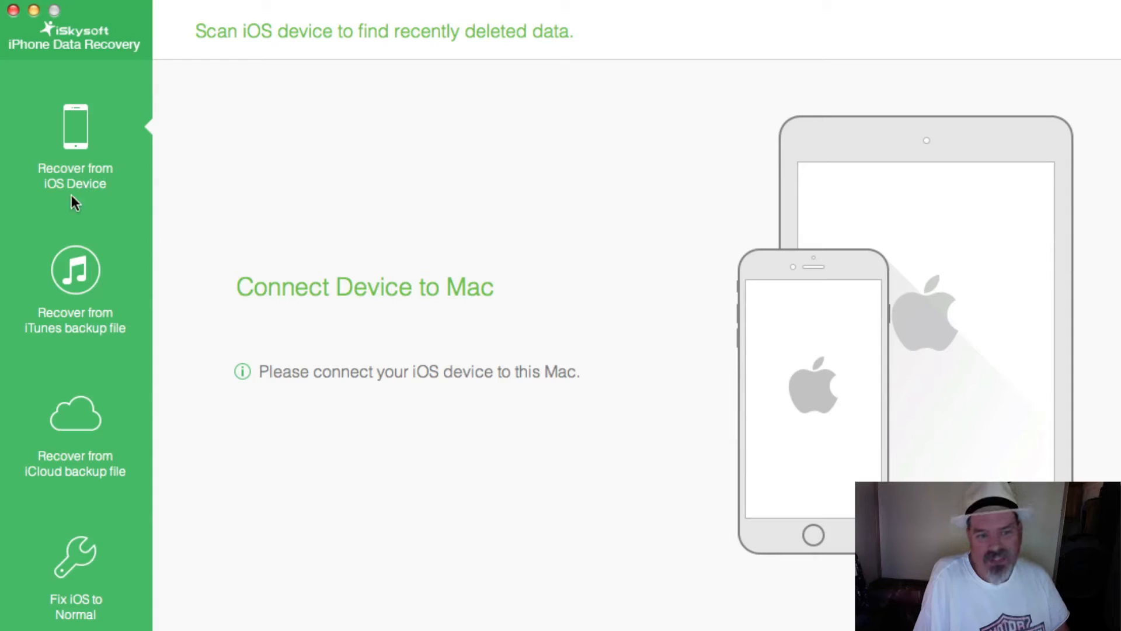
mouse_move(76, 277)
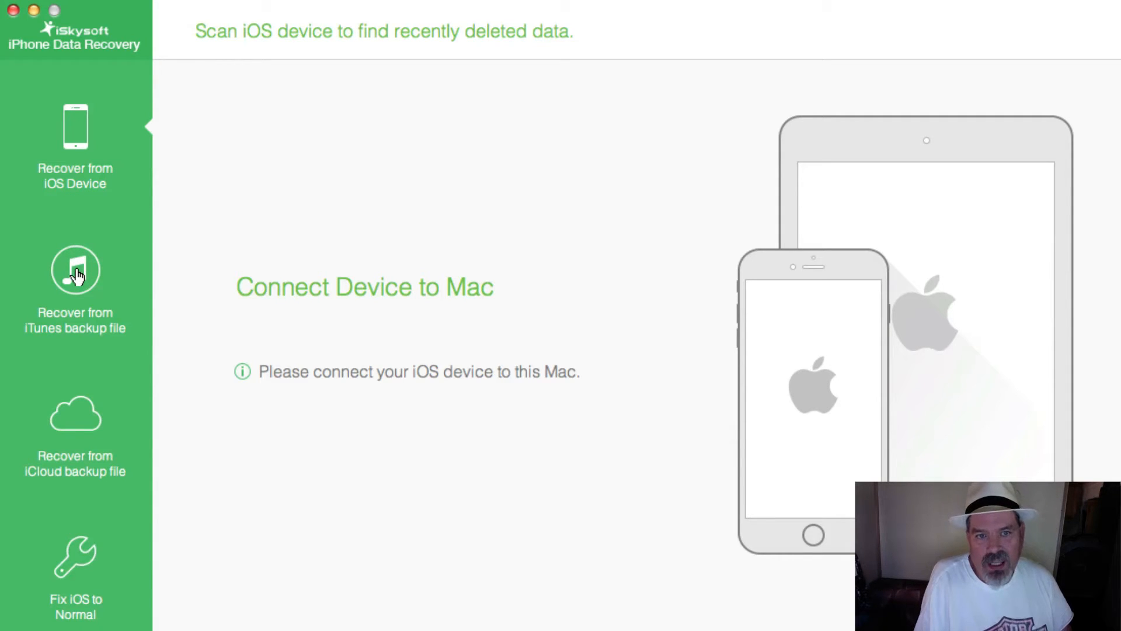
Switch to Recover from iTunes backup file to list the available backups.
click(74, 270)
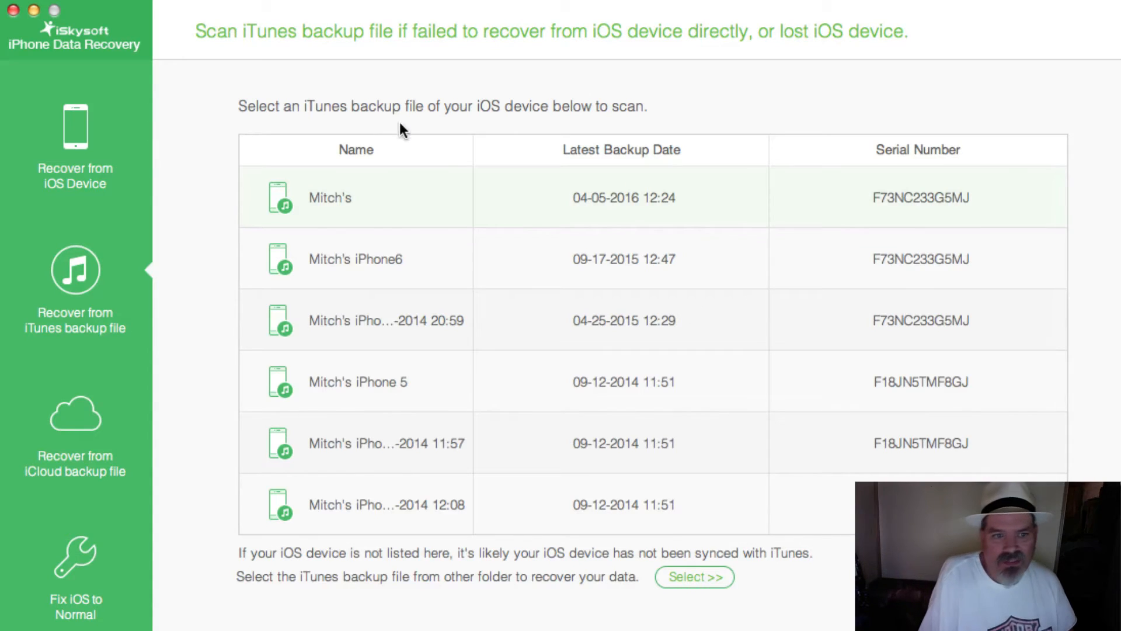
mouse_move(266, 58)
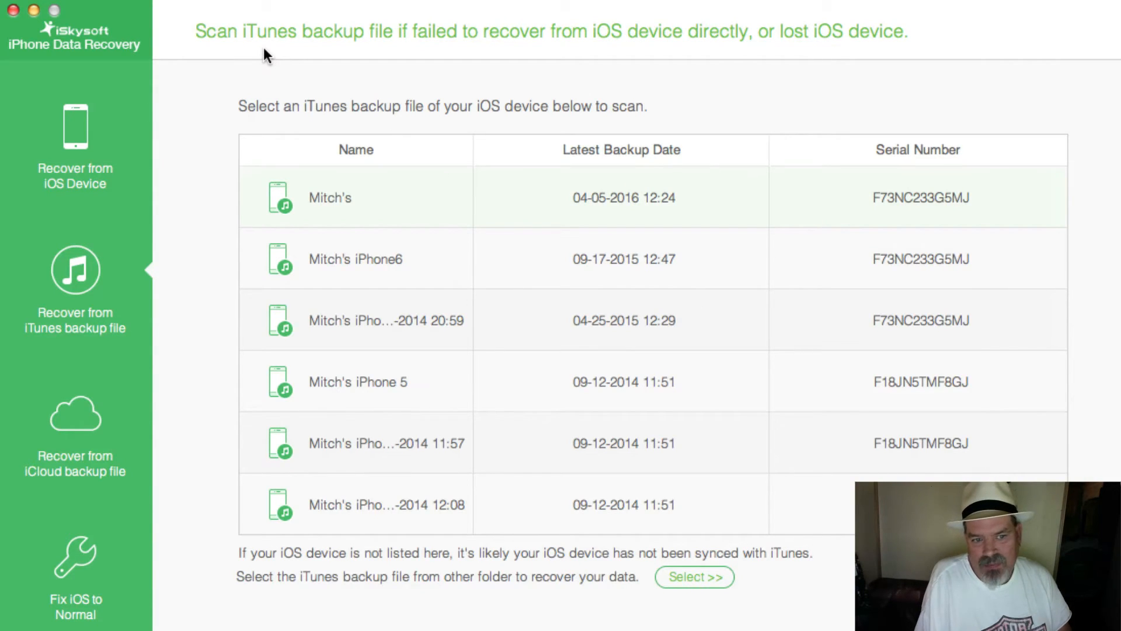
mouse_move(133, 421)
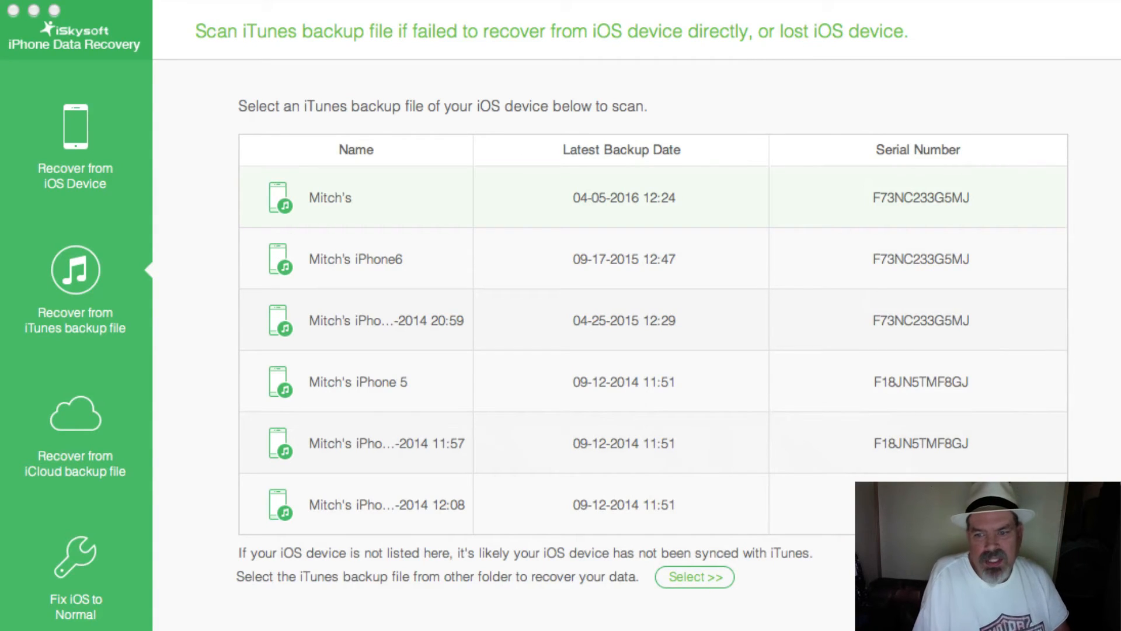
Scan the newest iTunes backup, stop the scan, and dismiss the no-data message.
click(331, 198)
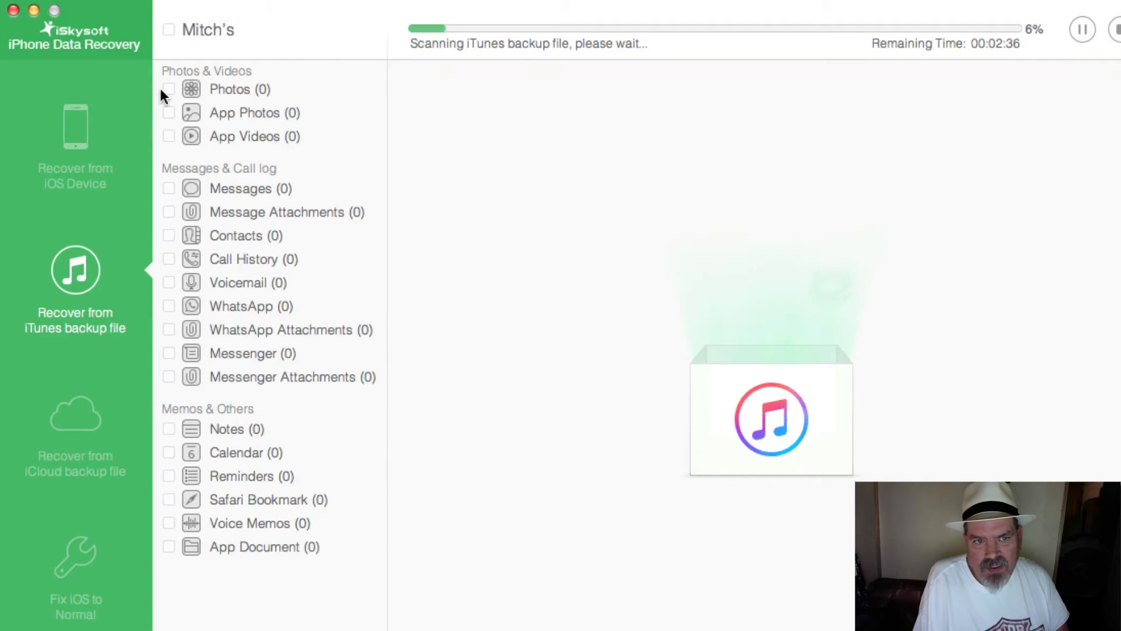
mouse_move(471, 94)
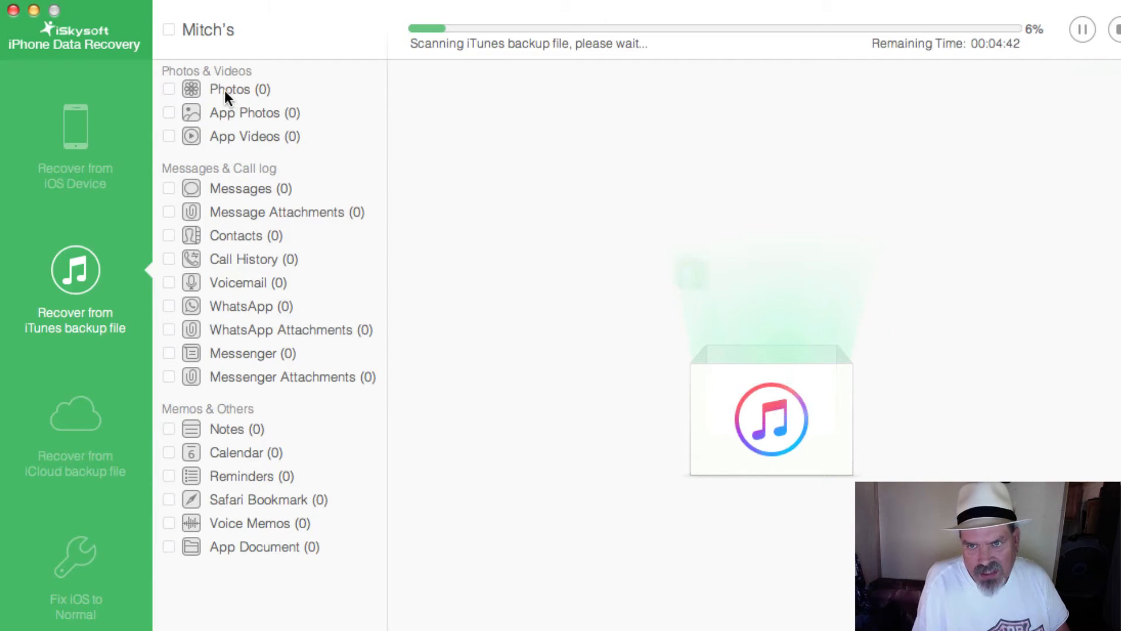
mouse_move(227, 251)
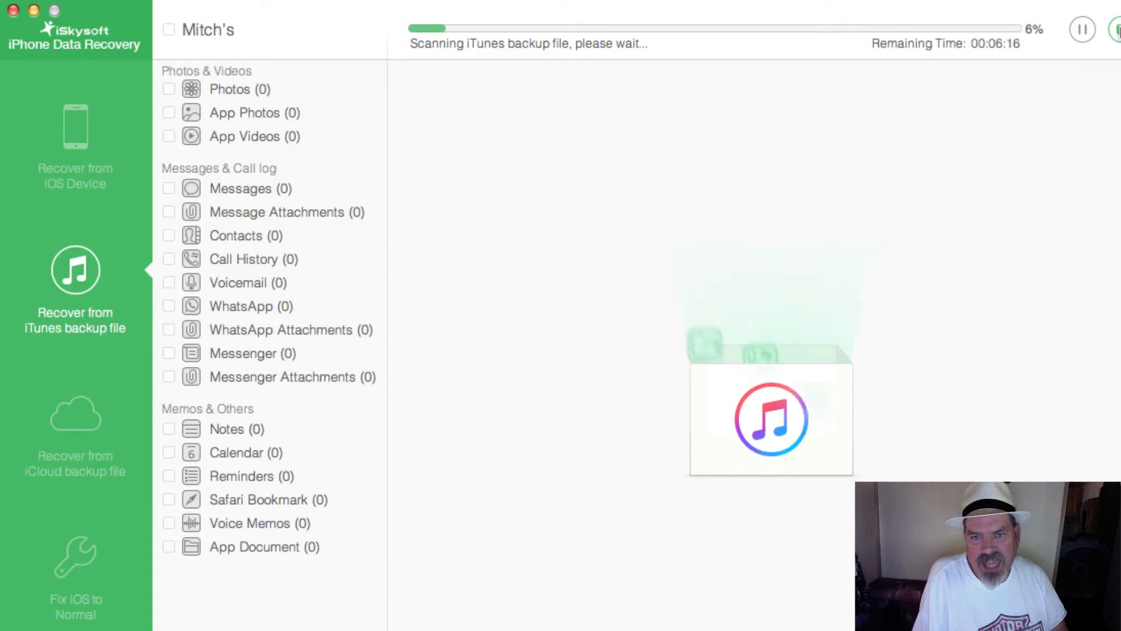
click(1081, 29)
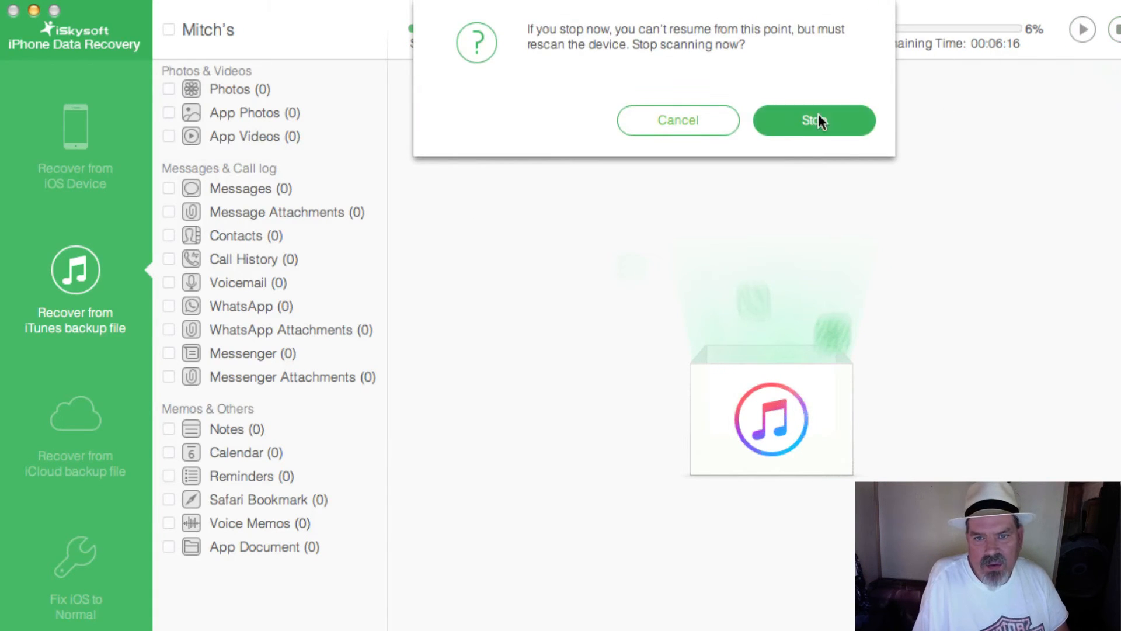
click(814, 120)
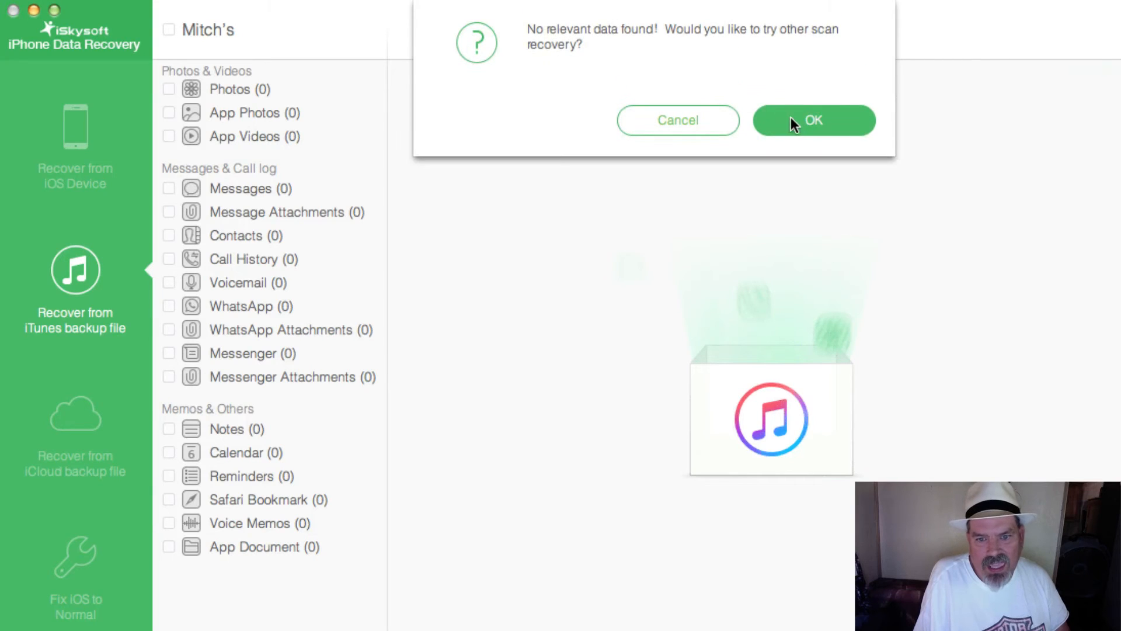
click(814, 121)
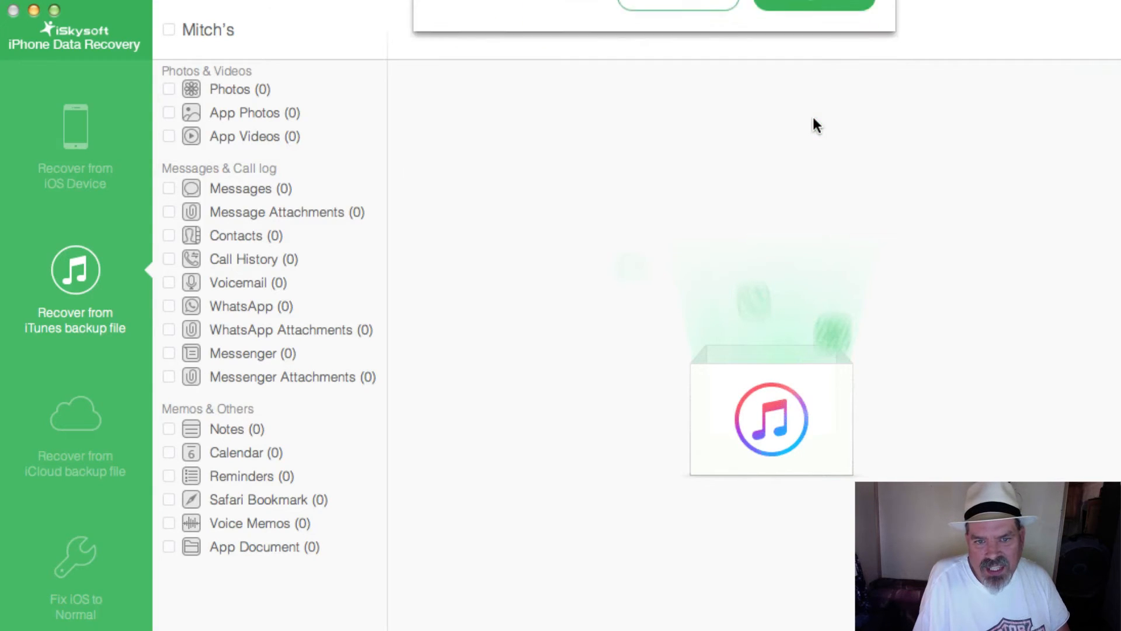
Scan the iPhone with App Photos, Voice Memos, Voicemail, App Videos, App Document, Thumbnail unchecked.
click(74, 134)
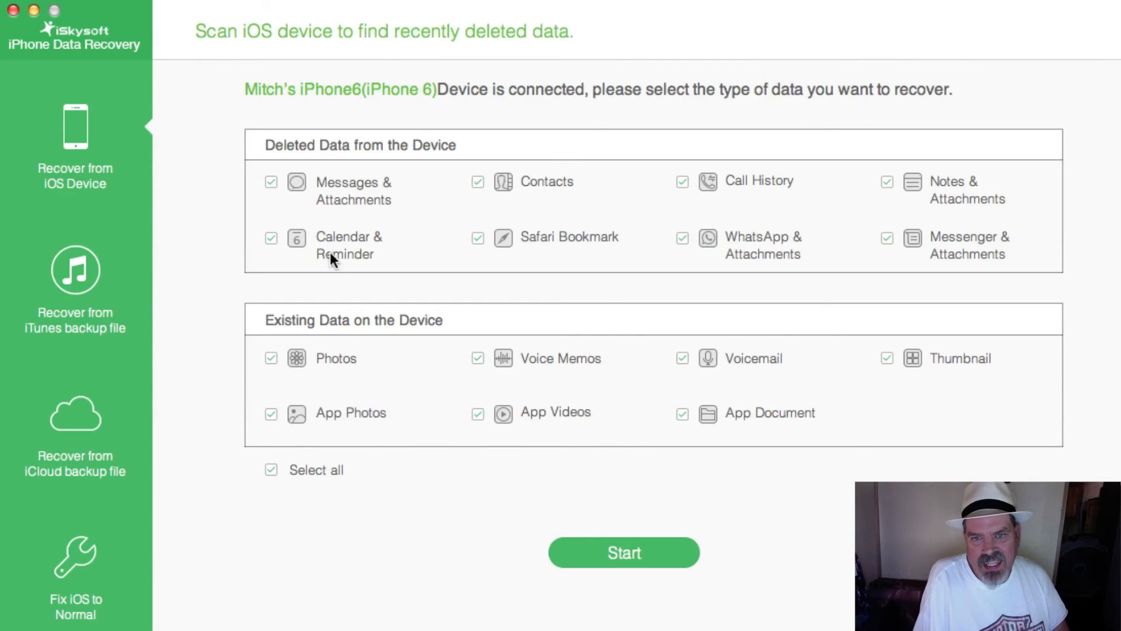
mouse_move(572, 136)
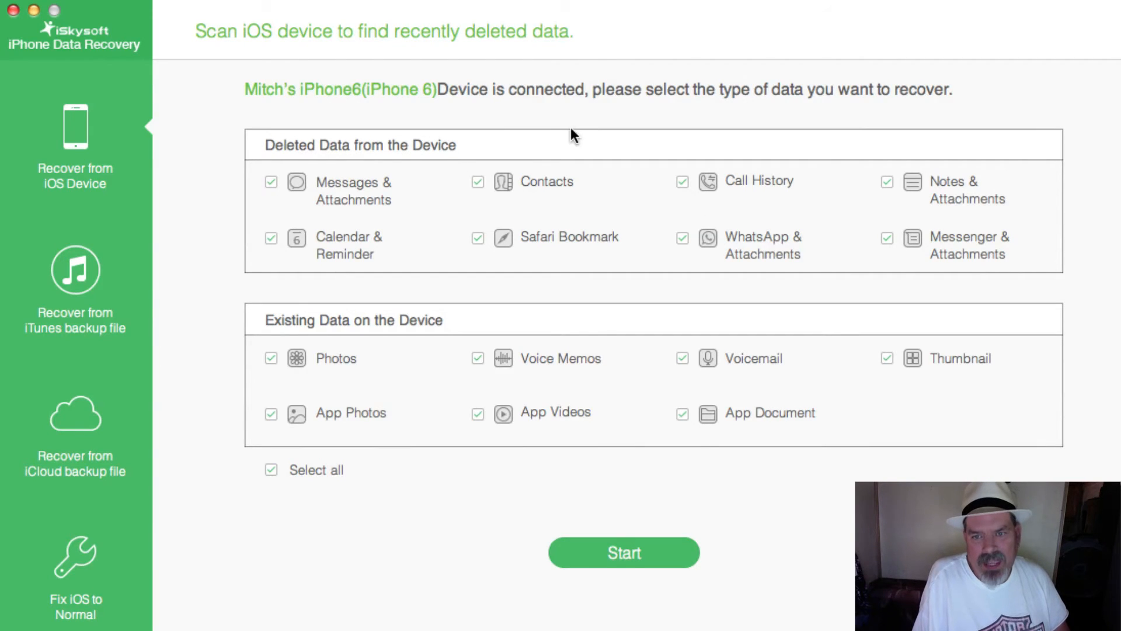
mouse_move(705, 108)
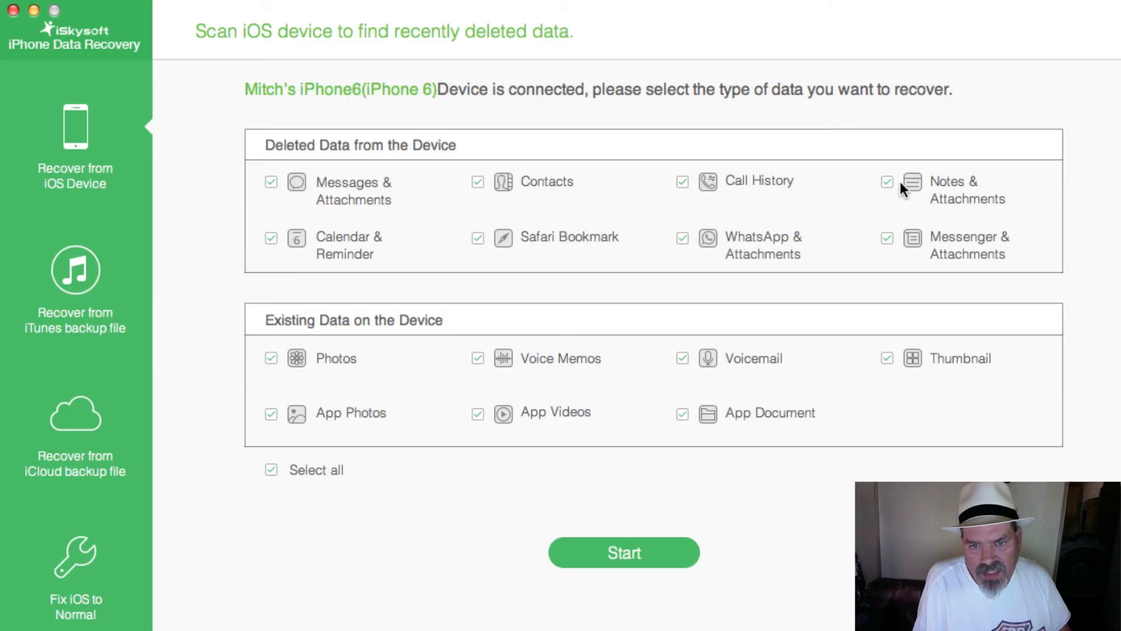
click(887, 181)
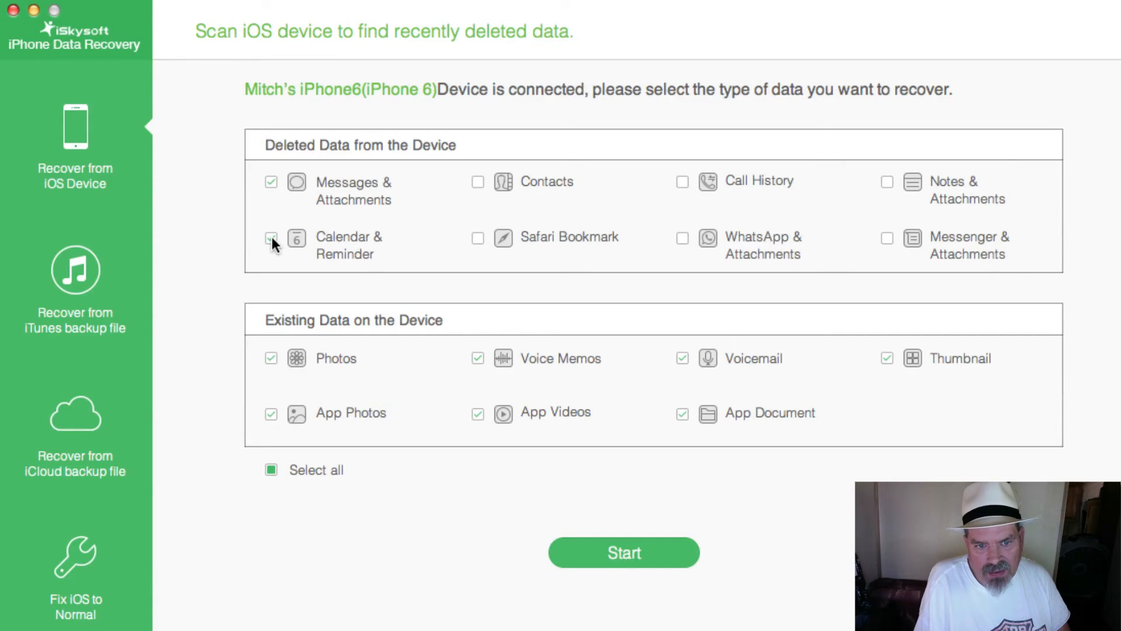
click(270, 240)
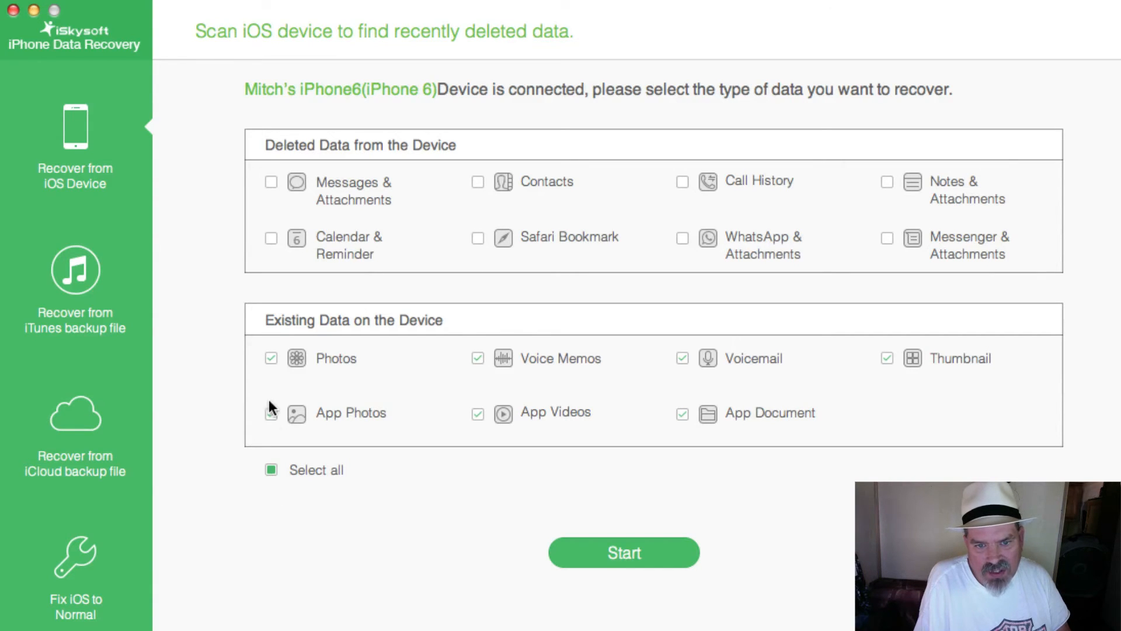
click(271, 413)
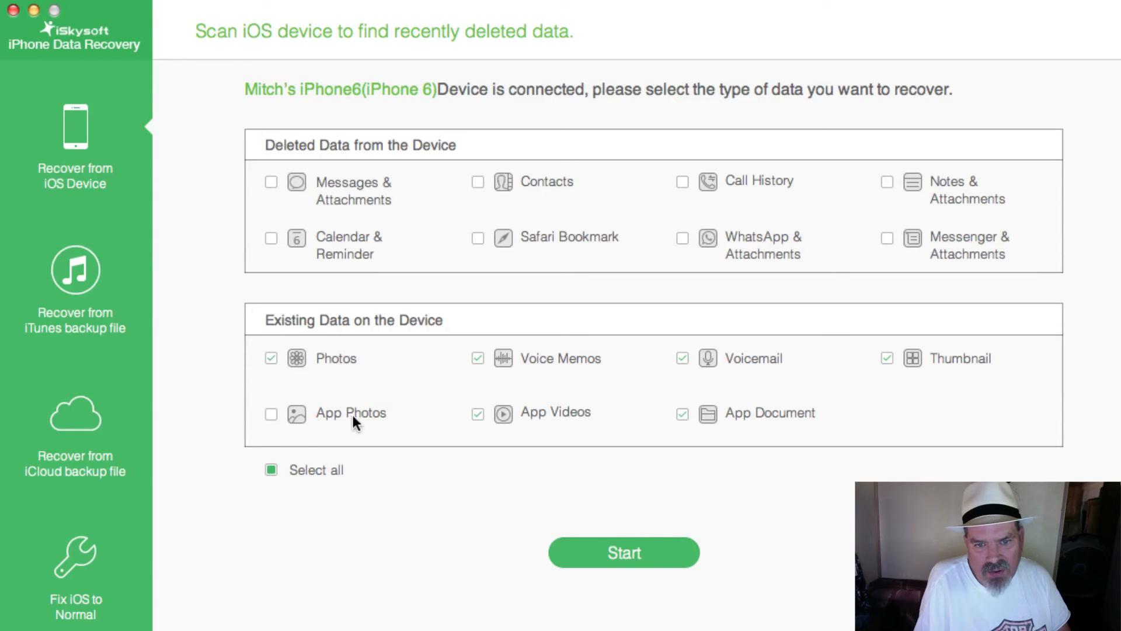
mouse_move(480, 414)
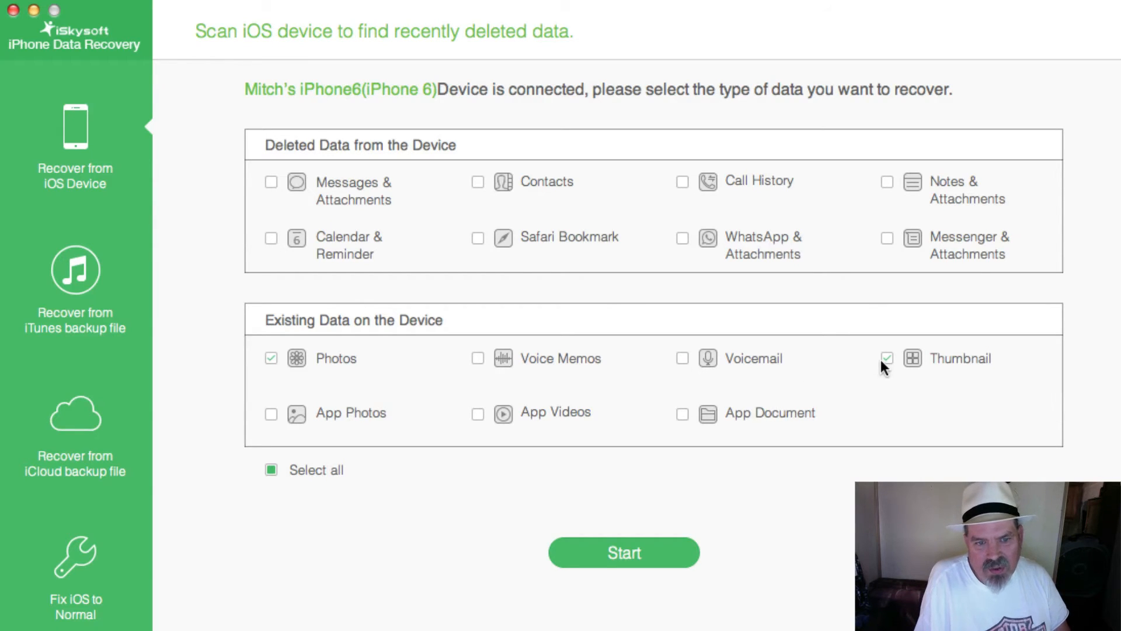
click(887, 358)
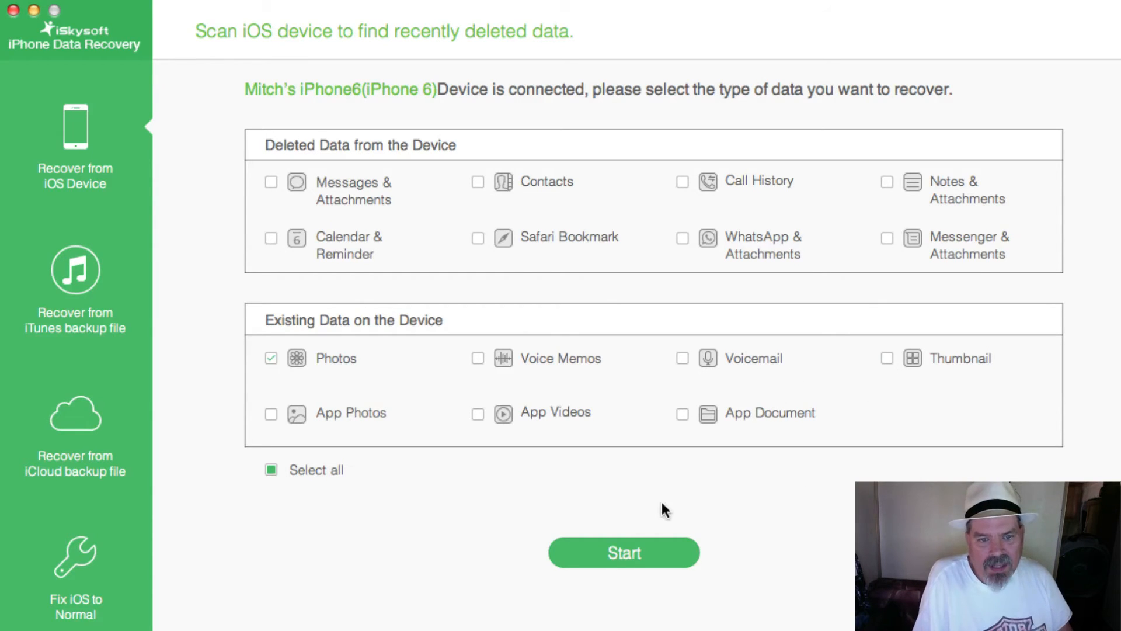
click(624, 552)
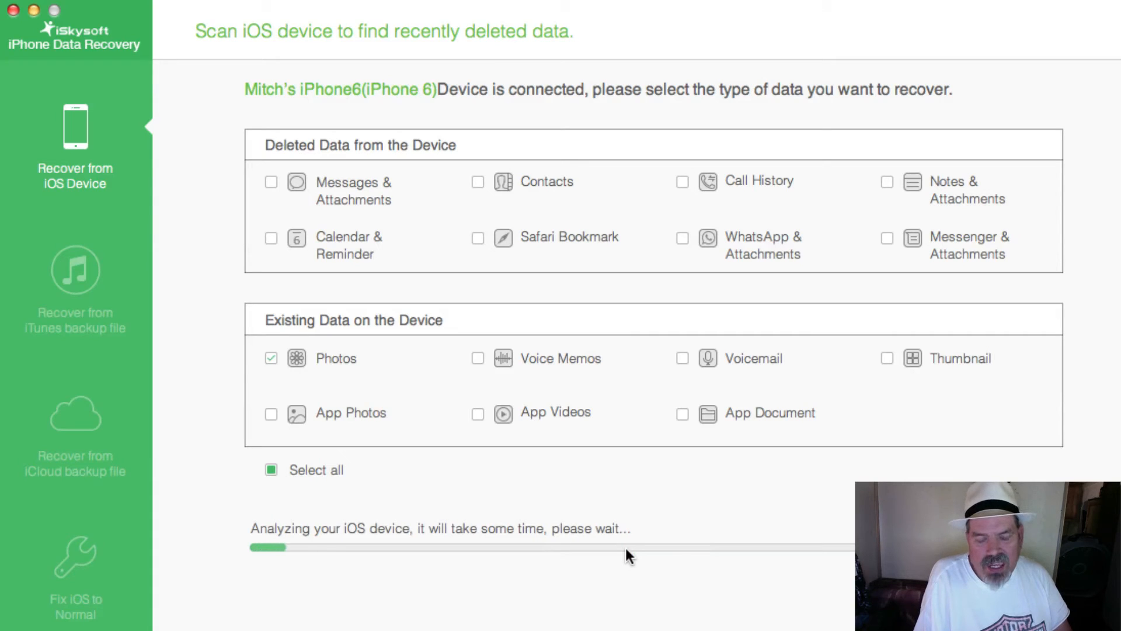
mouse_move(677, 535)
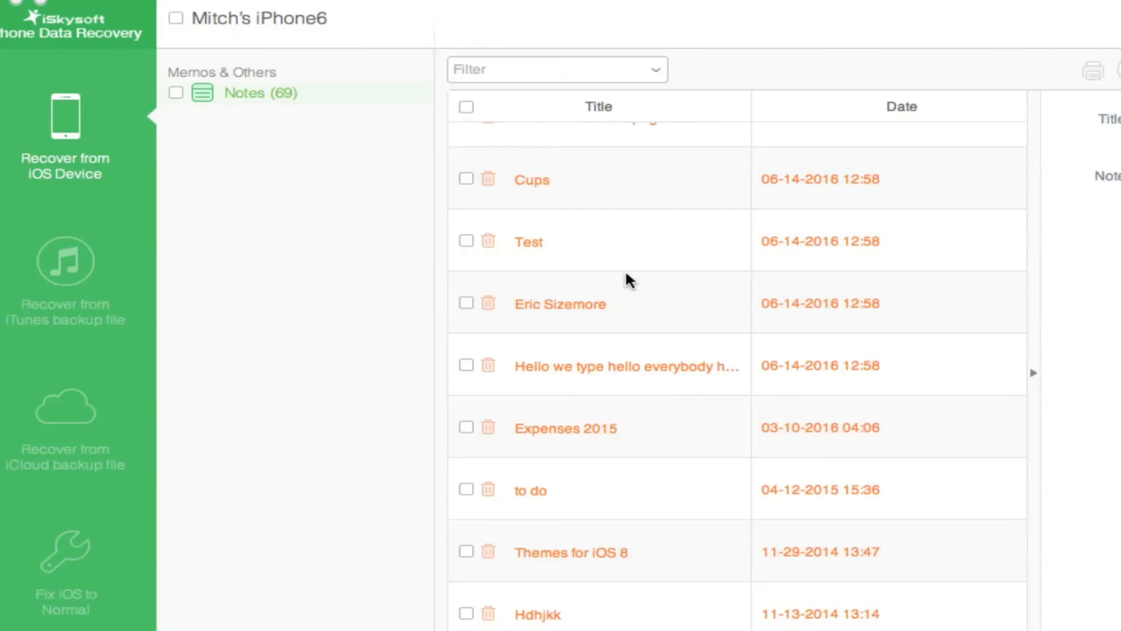
mouse_move(579, 253)
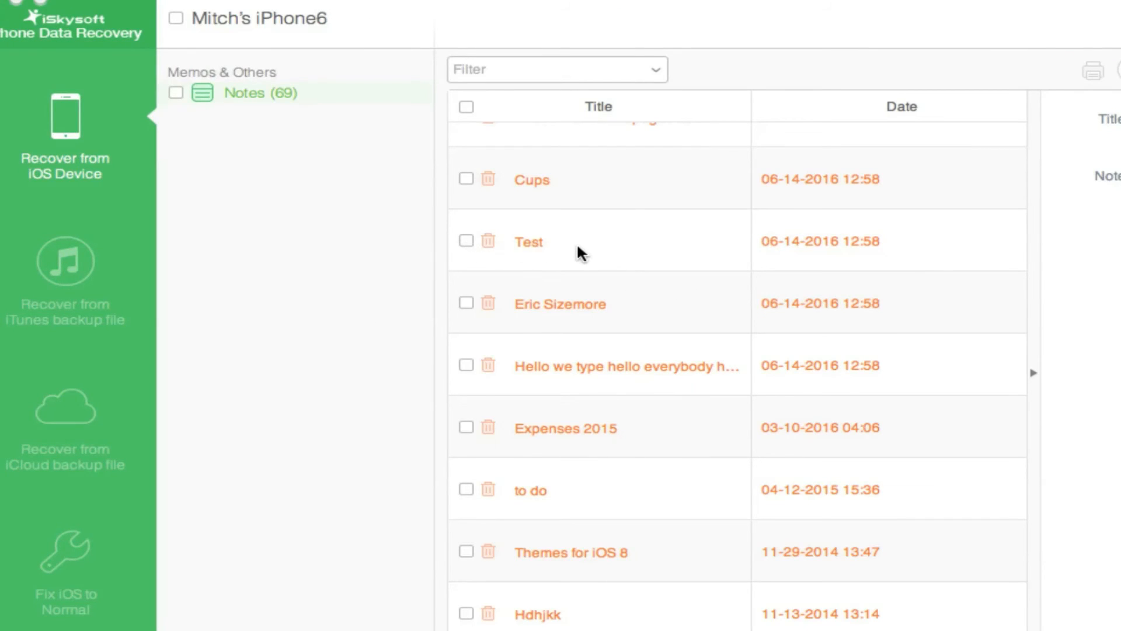
mouse_move(719, 260)
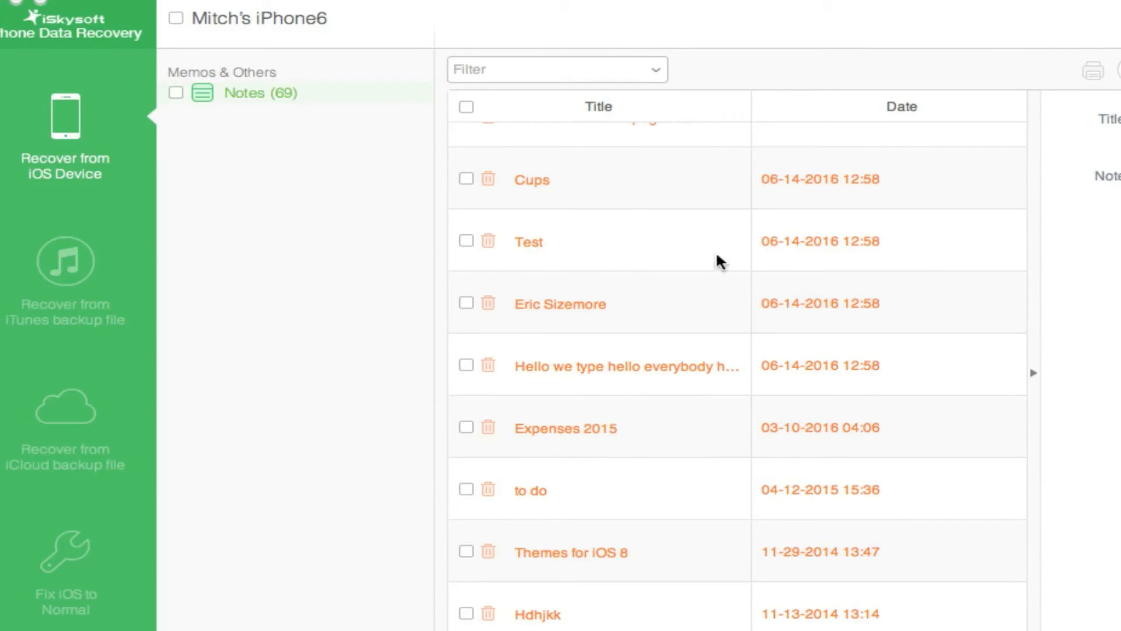
mouse_move(870, 252)
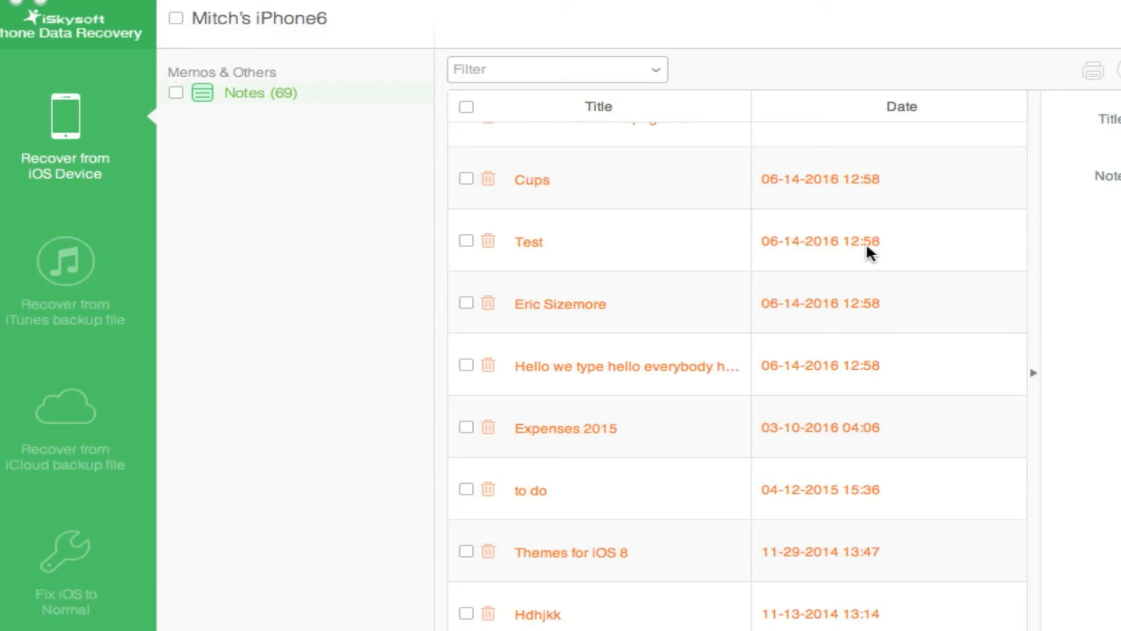
mouse_move(863, 258)
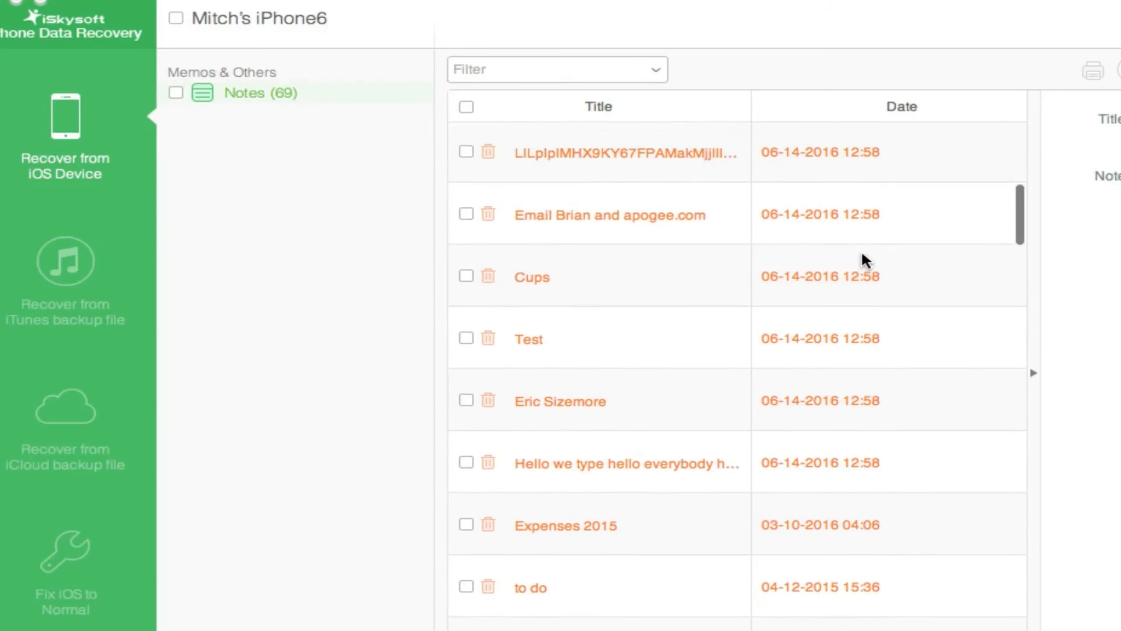
Scroll the notes list and tick the Test note for recovery.
scroll(down, 3)
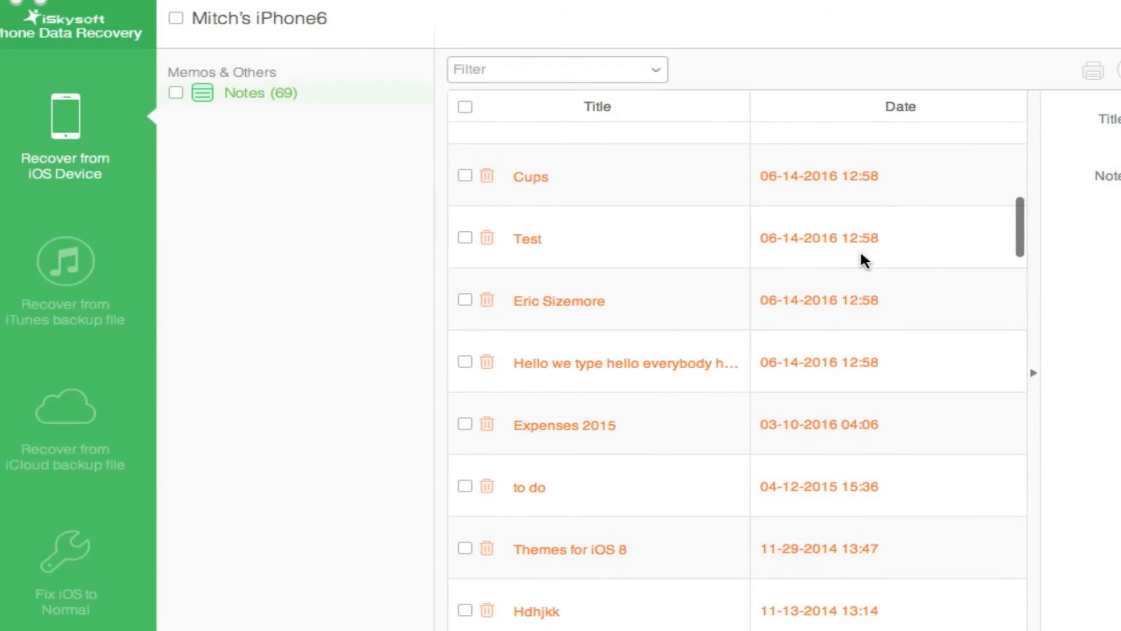
mouse_move(156, 87)
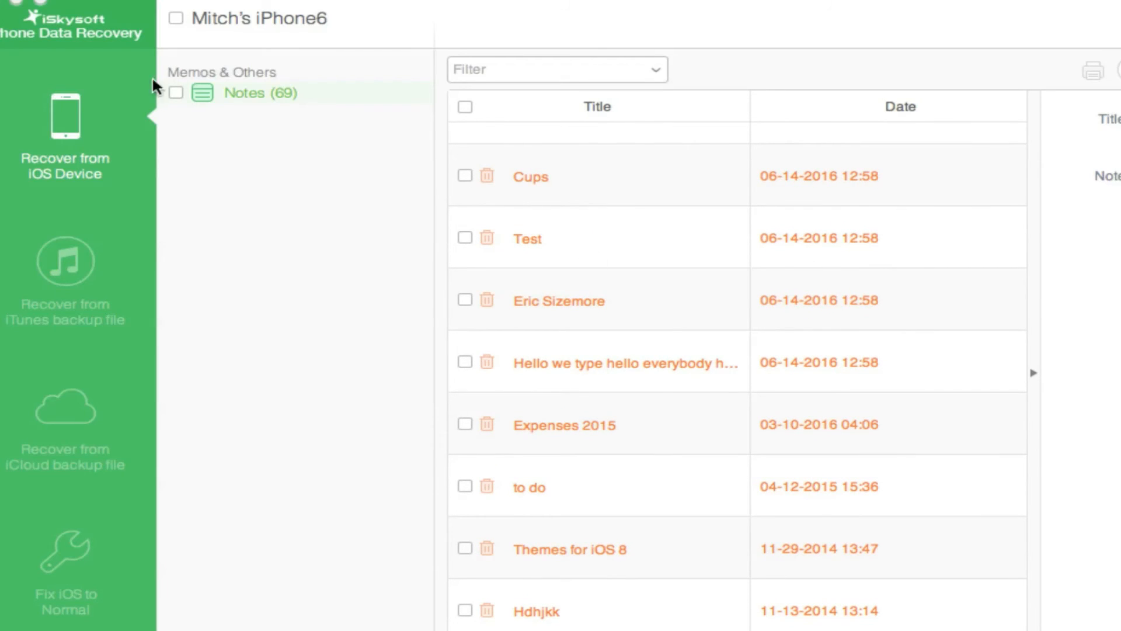
mouse_move(279, 104)
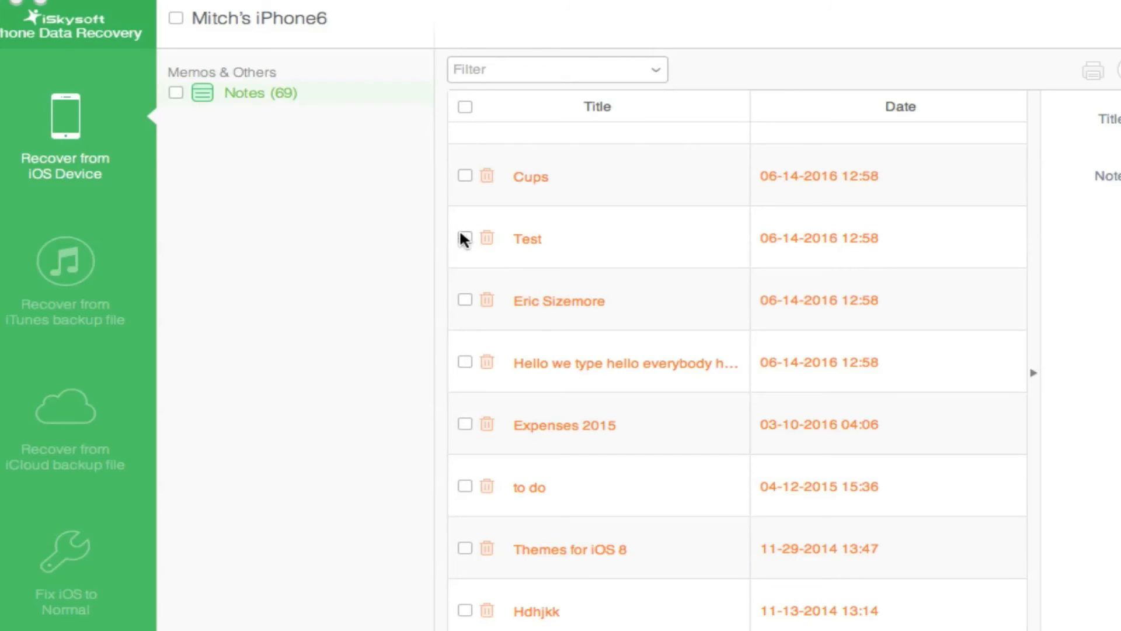
click(464, 238)
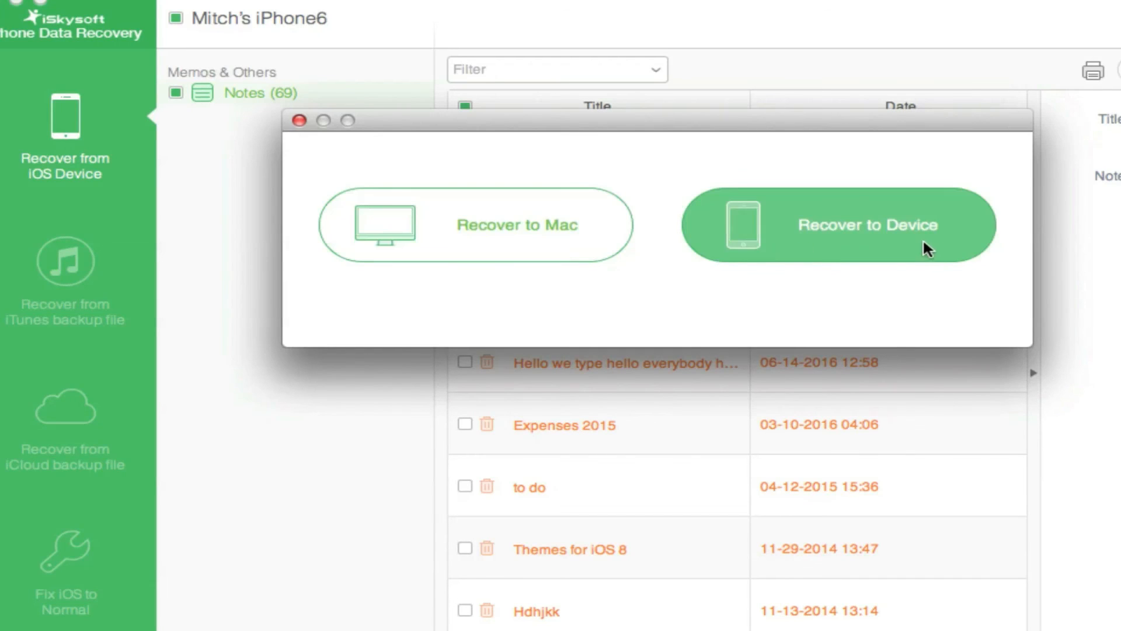
Choose Recover to Device and accept the supported data types warning.
click(867, 224)
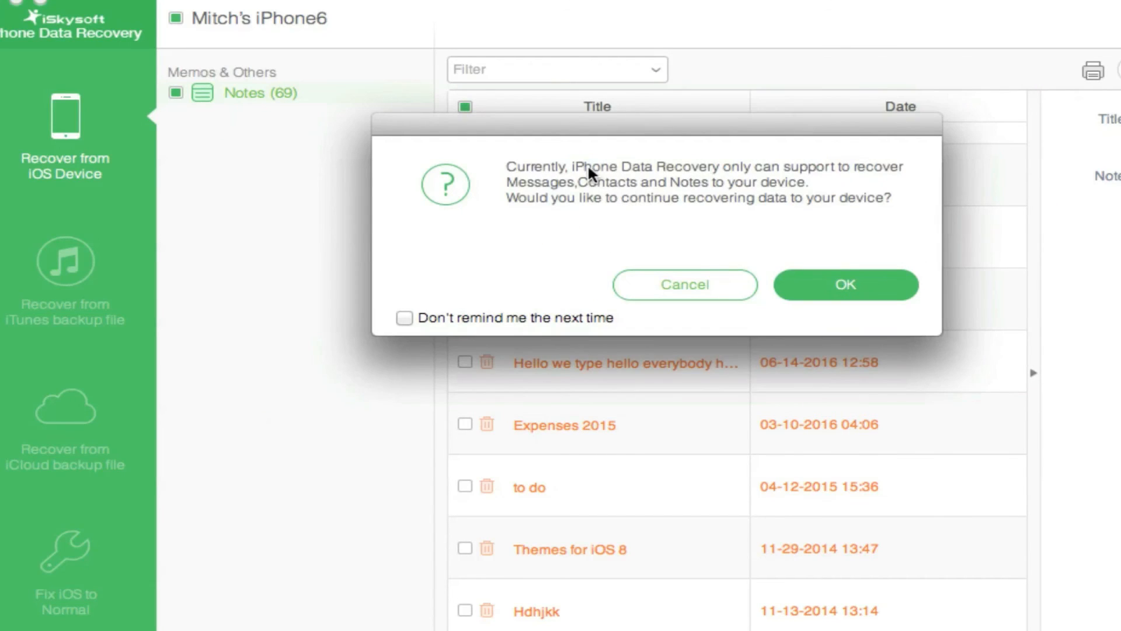
mouse_move(705, 191)
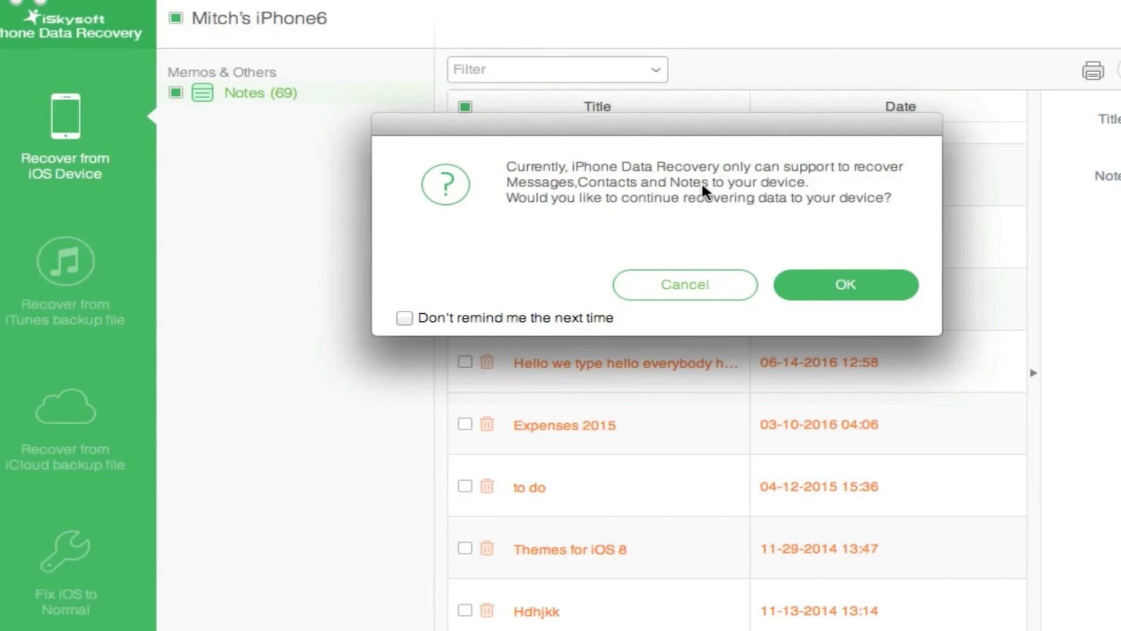
mouse_move(798, 196)
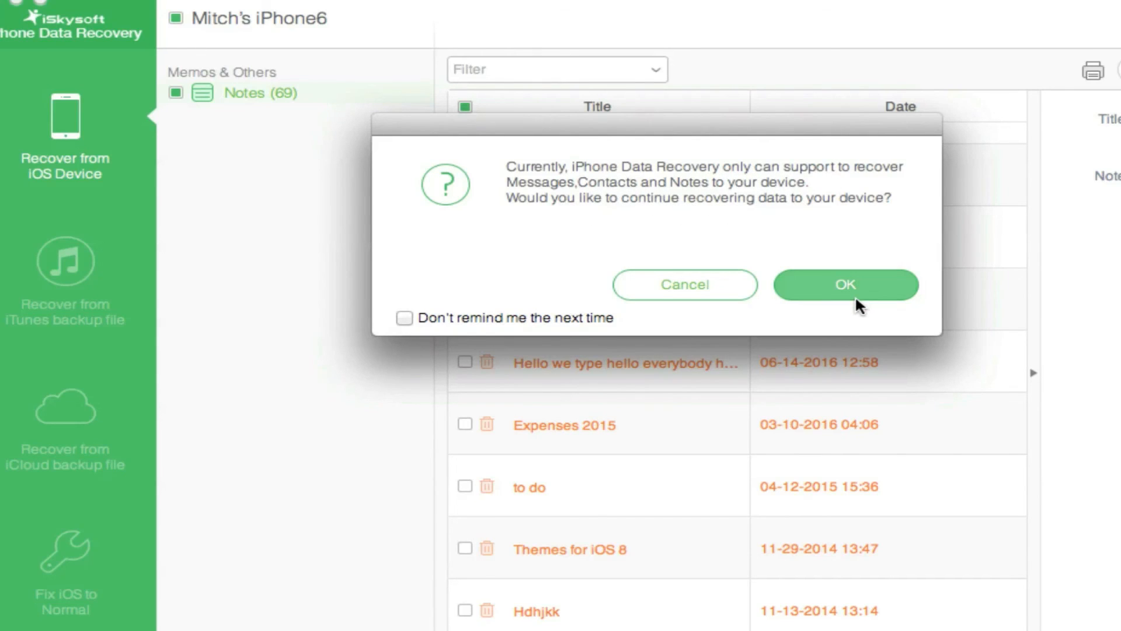
click(845, 285)
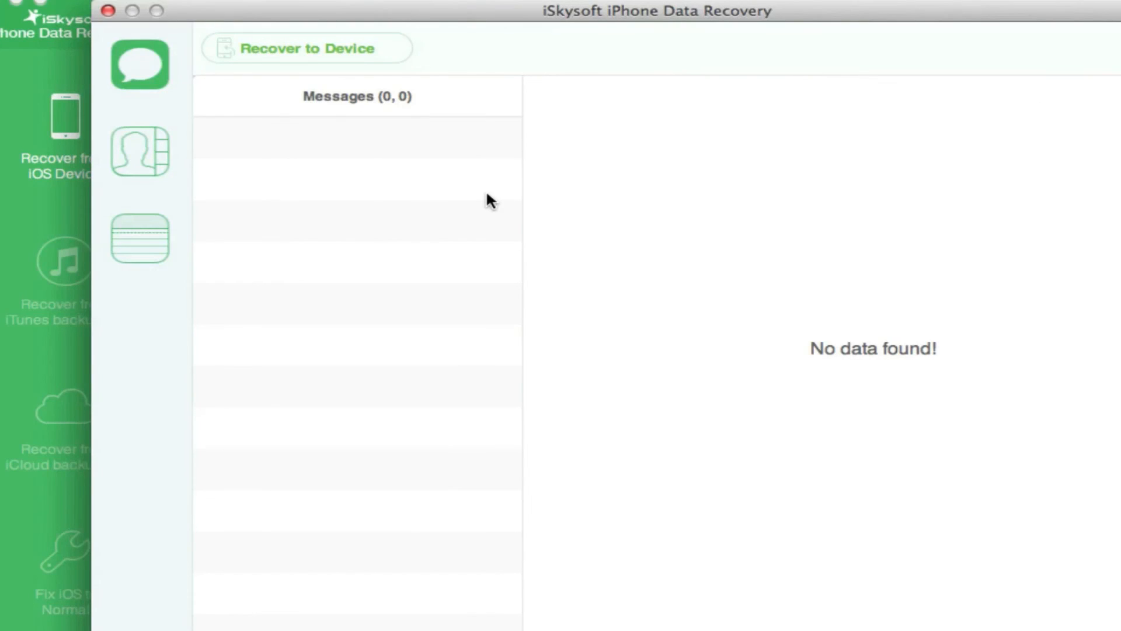
mouse_move(459, 196)
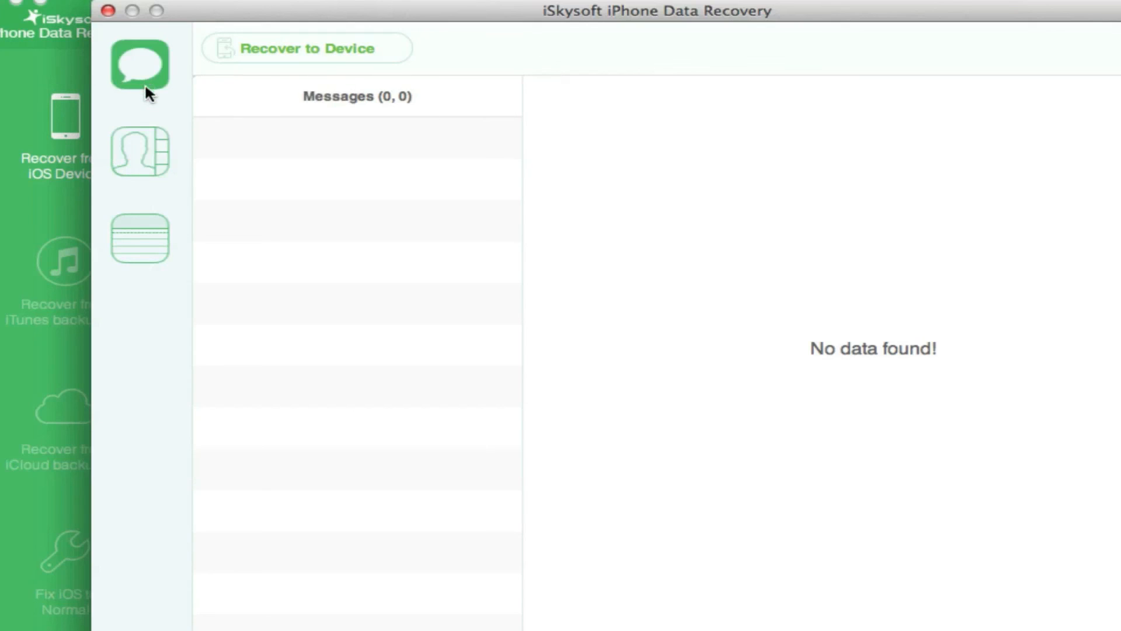
List the recoverable notes, preview the Test note, and recover the checked notes.
click(139, 238)
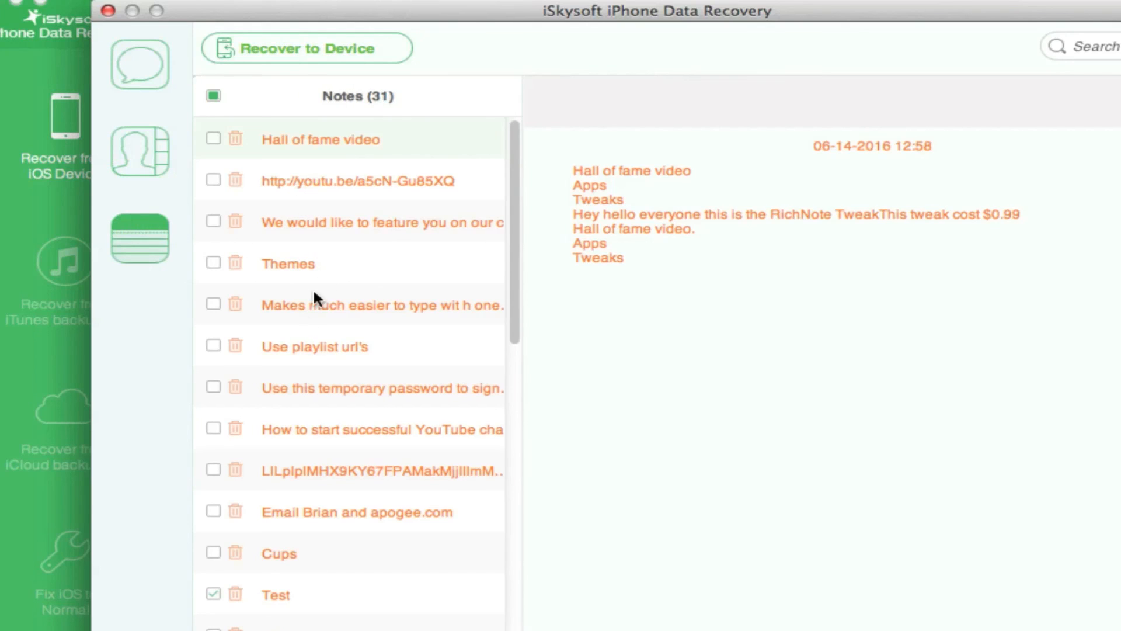
scroll(down, 3)
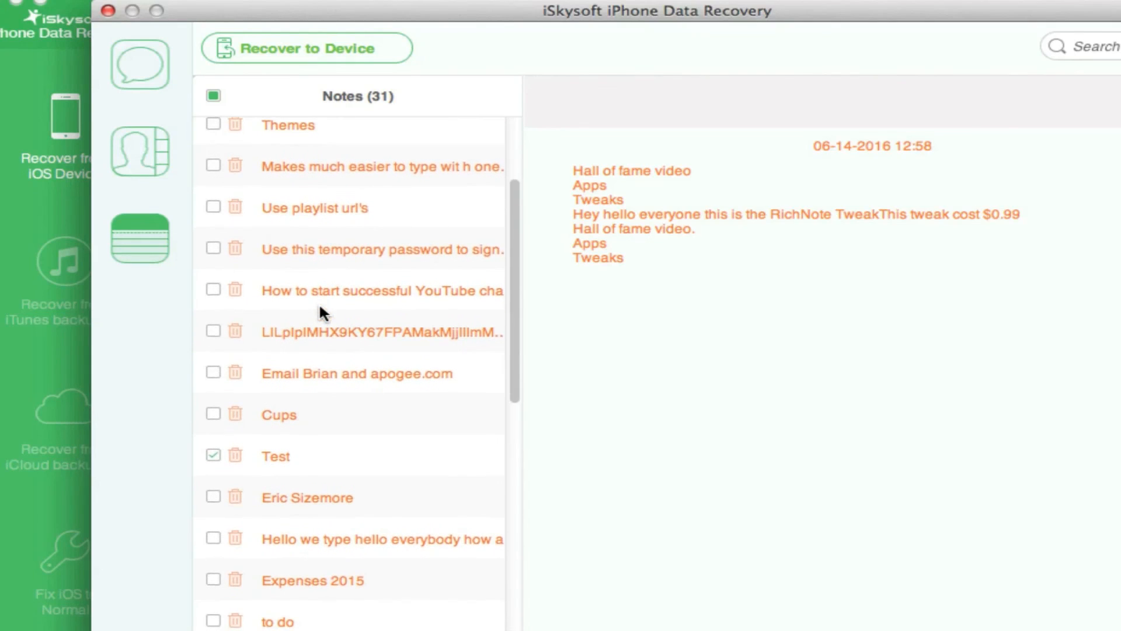
click(275, 456)
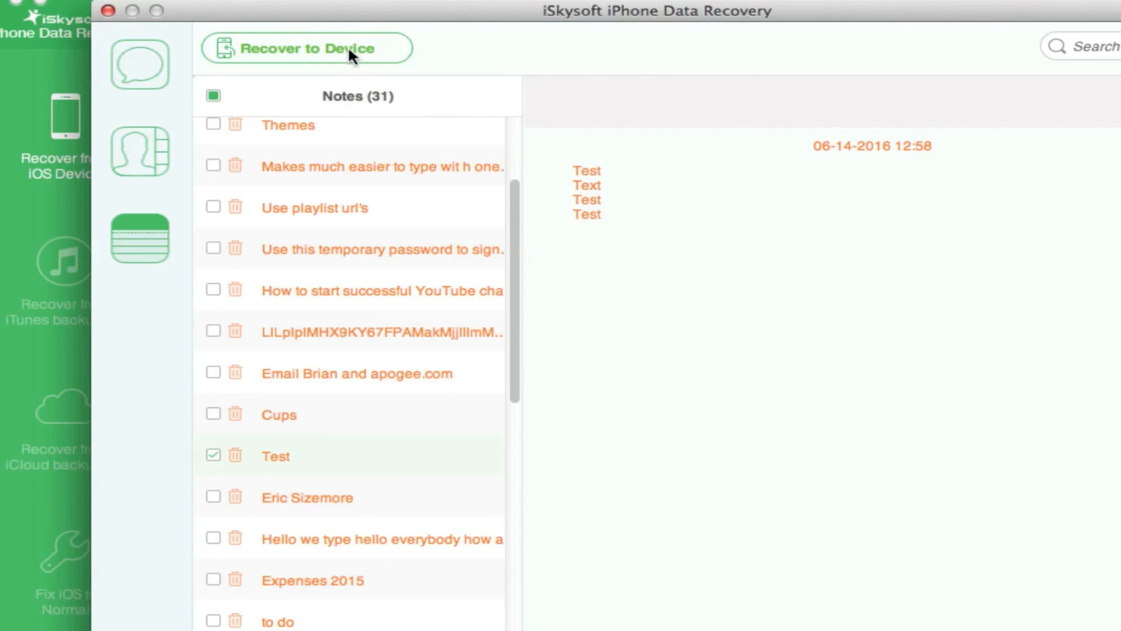
click(306, 49)
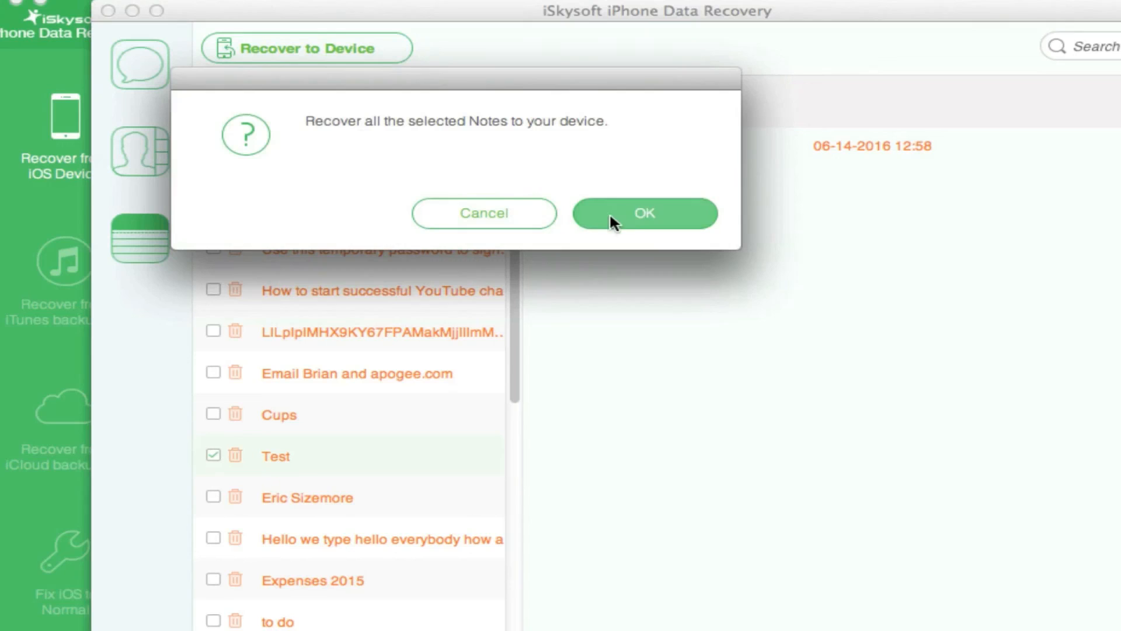
Confirm restoring the Test note to the iPhone and close the Recovery complete! dialog.
click(645, 214)
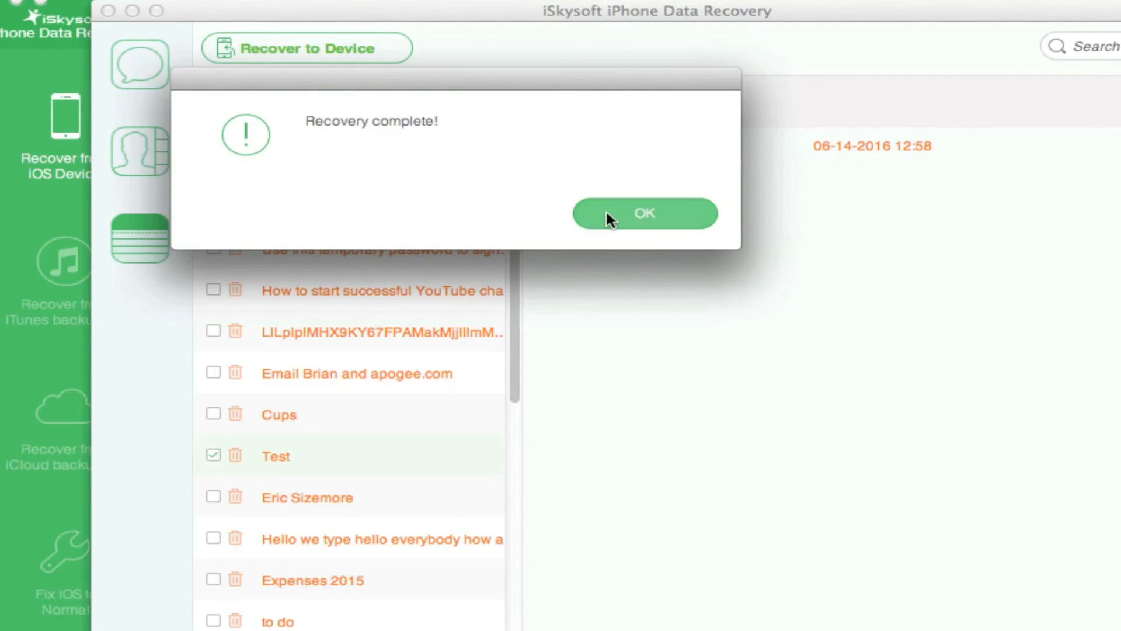
click(645, 214)
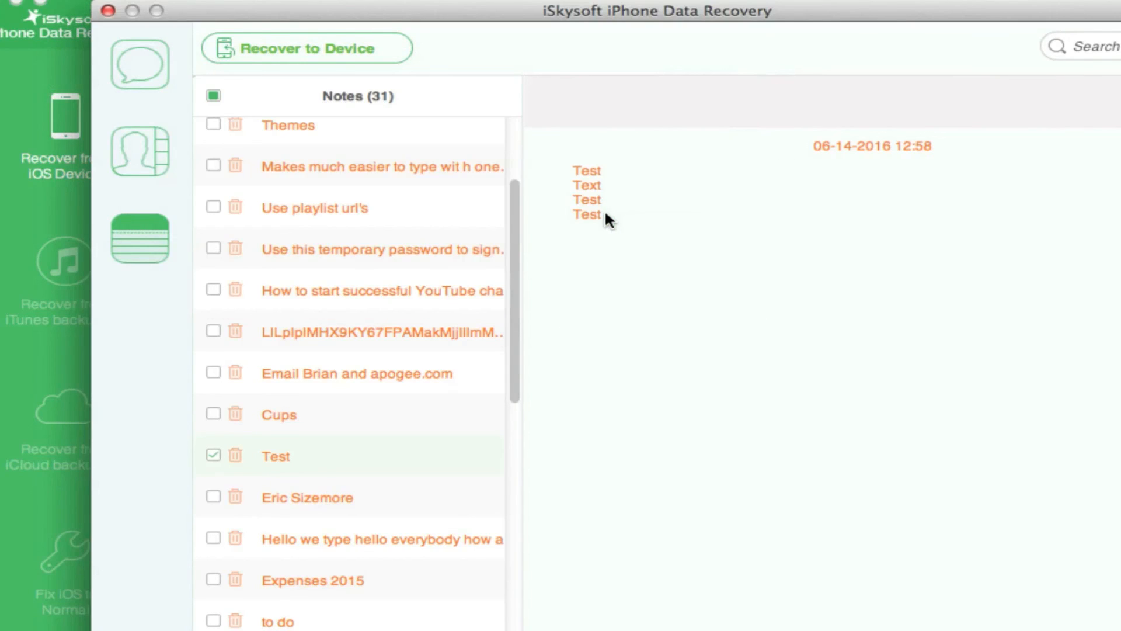